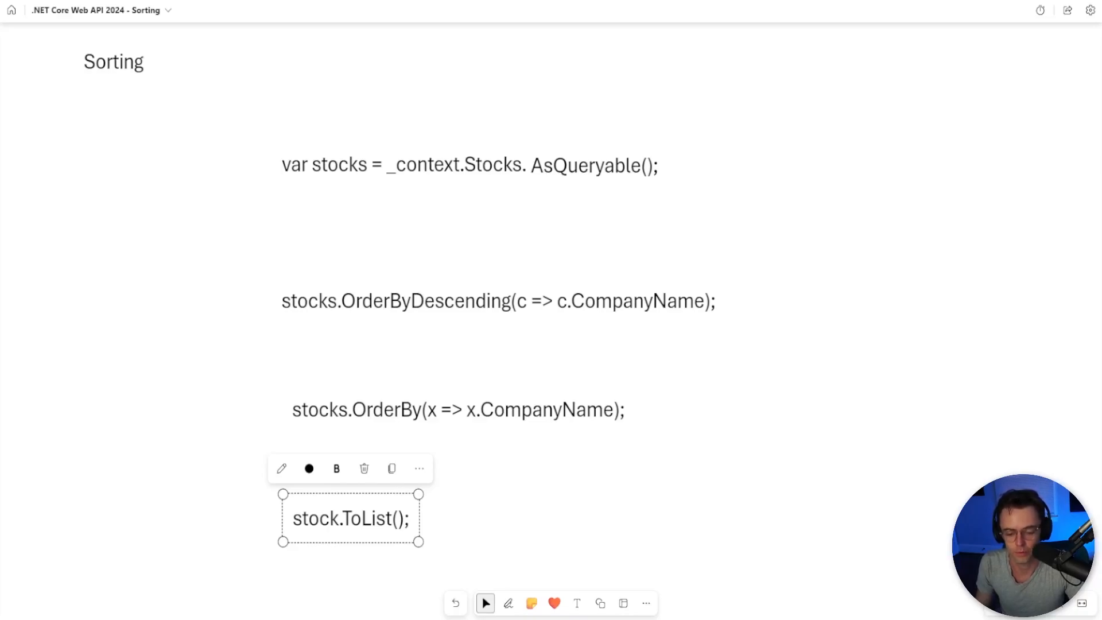
mouse_move(175, 109)
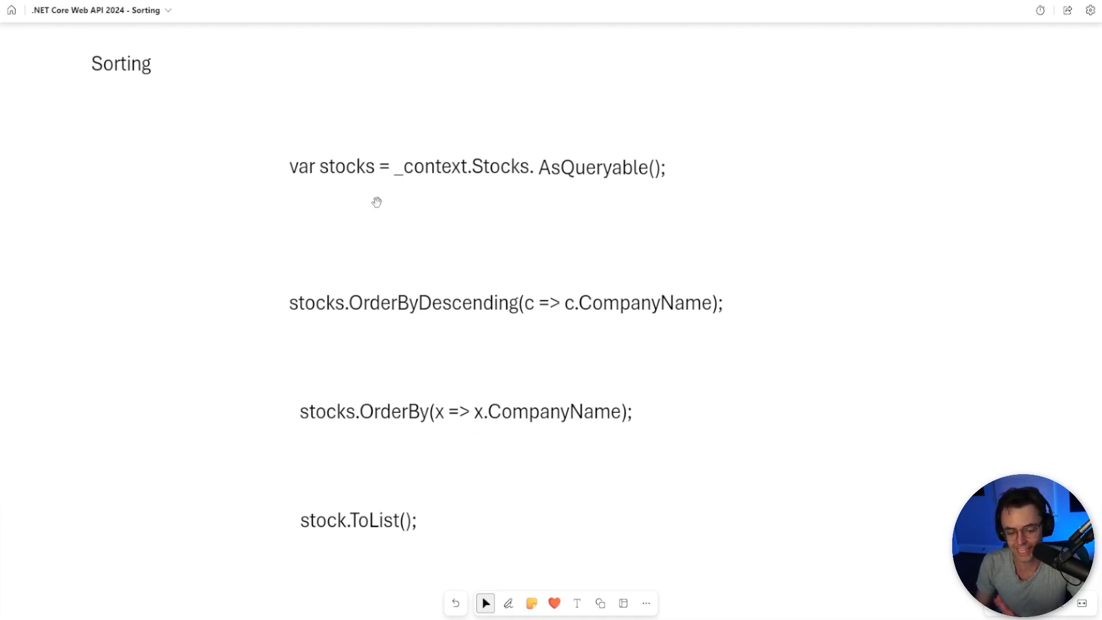
- Add a 'string? SortBy = null;' property to QueryObject.cs
left_click(358, 520)
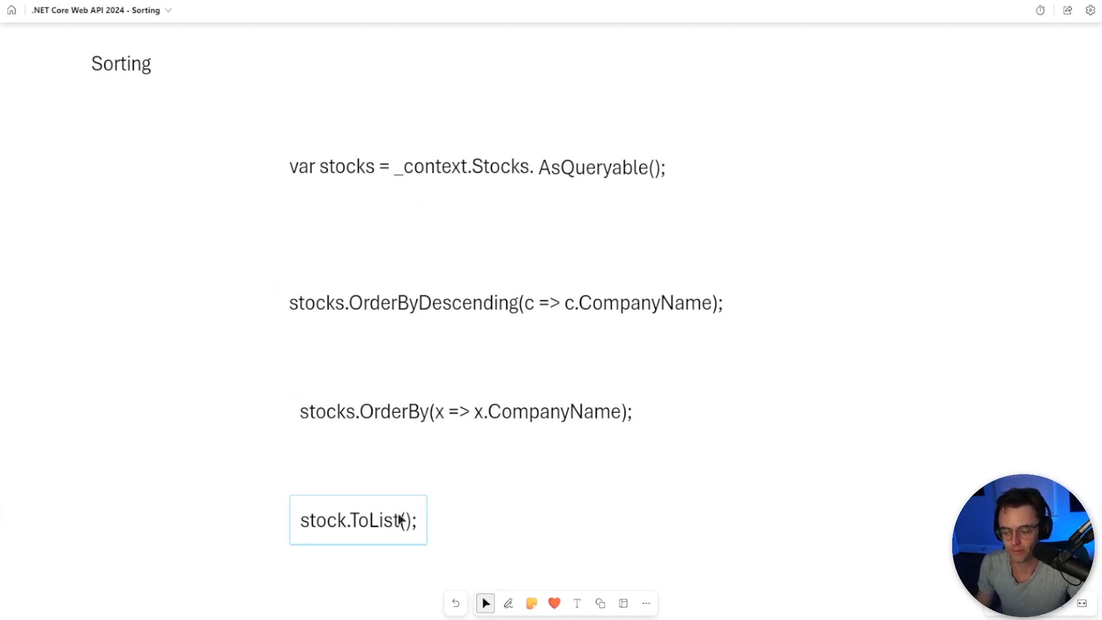
left_click(357, 520)
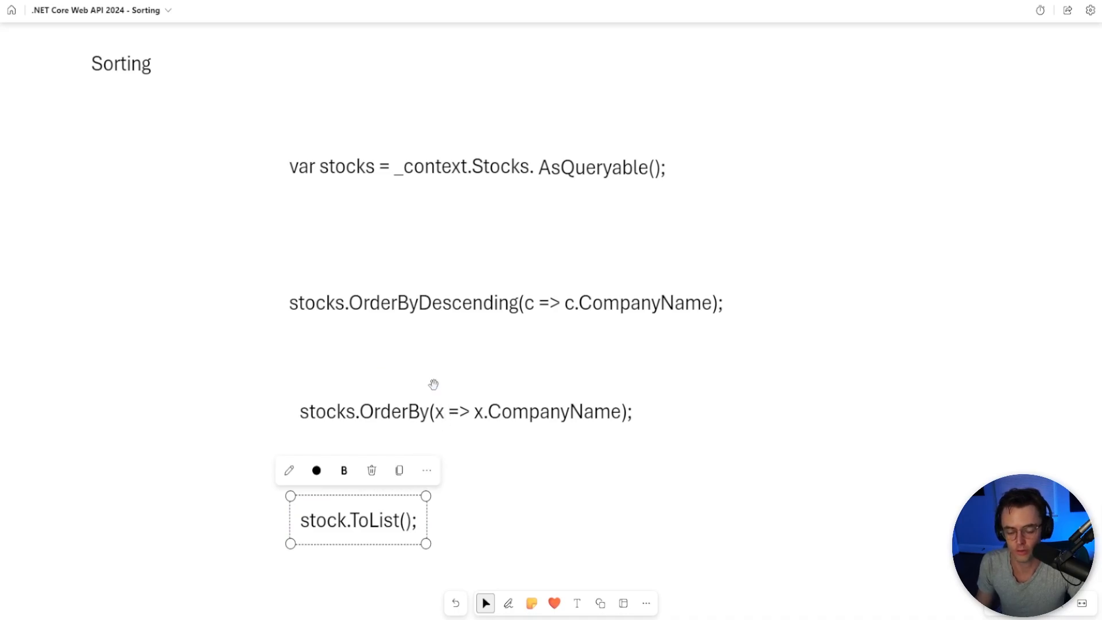
mouse_move(454, 602)
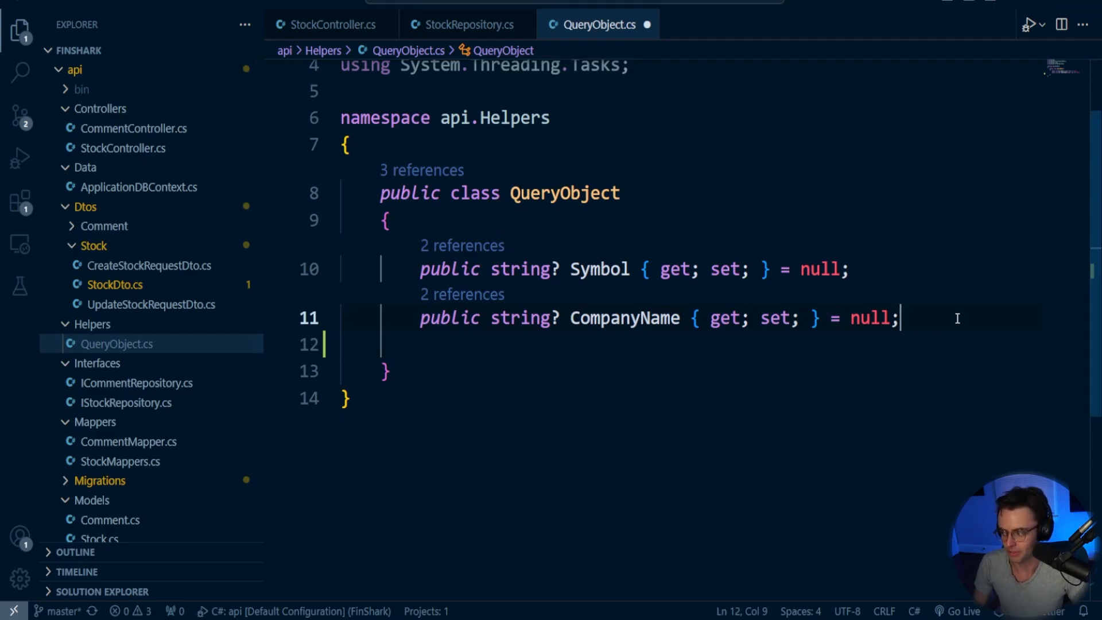
left_click(329, 24)
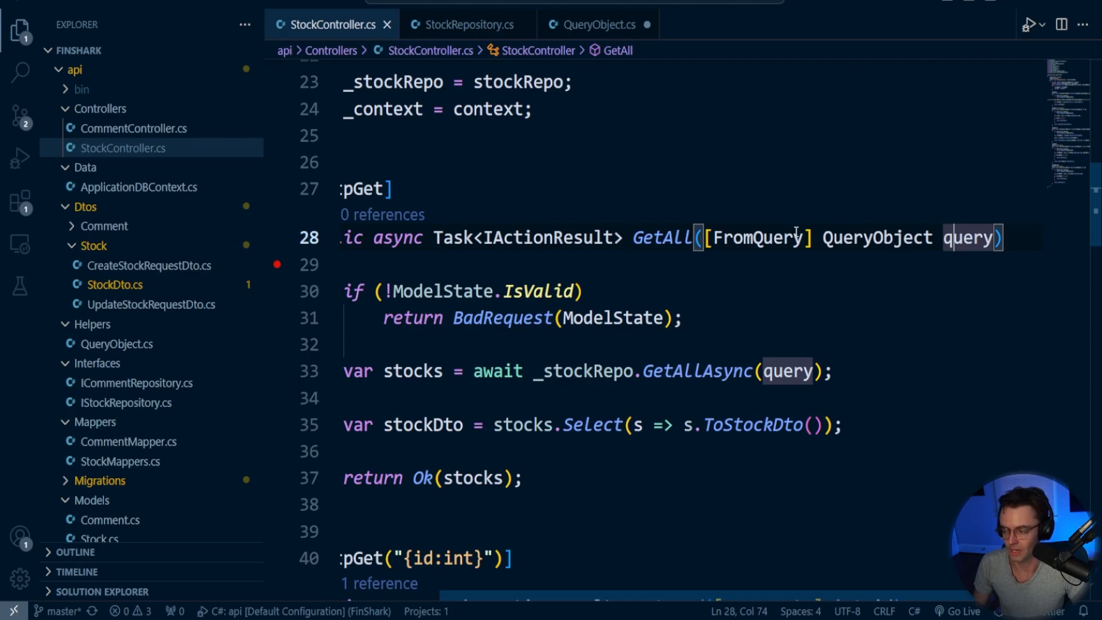
left_click(600, 24)
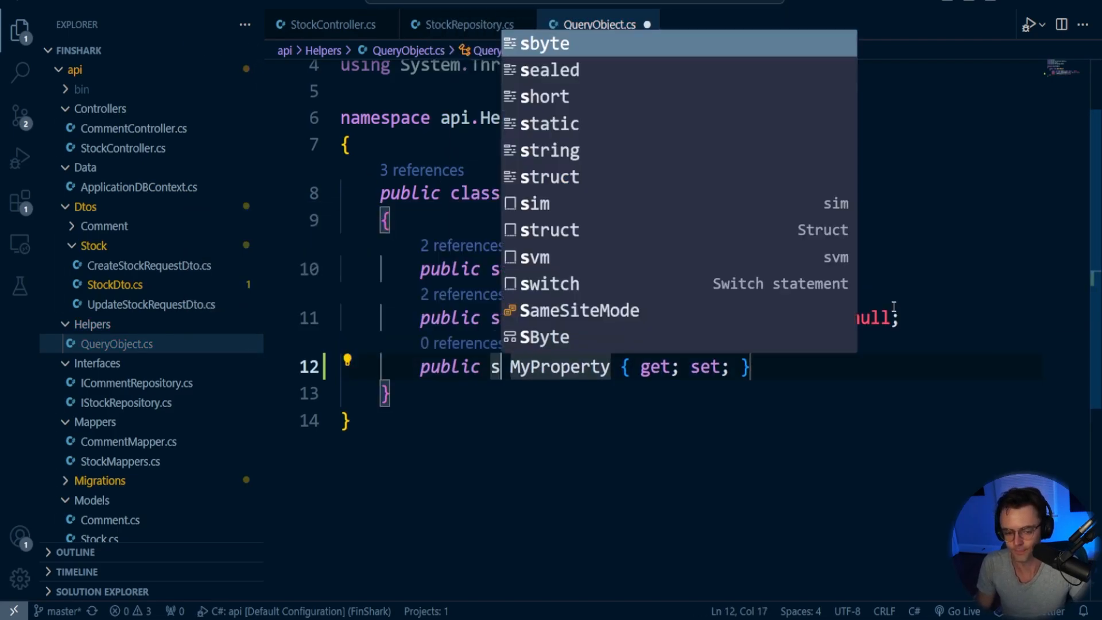
type("tring?")
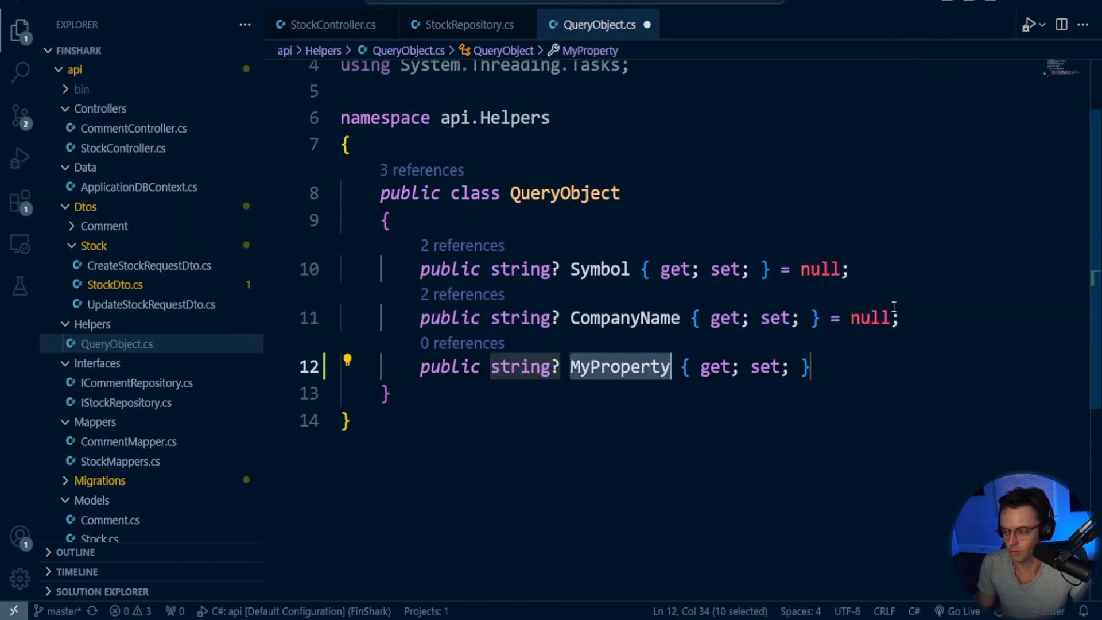
type("SortVt")
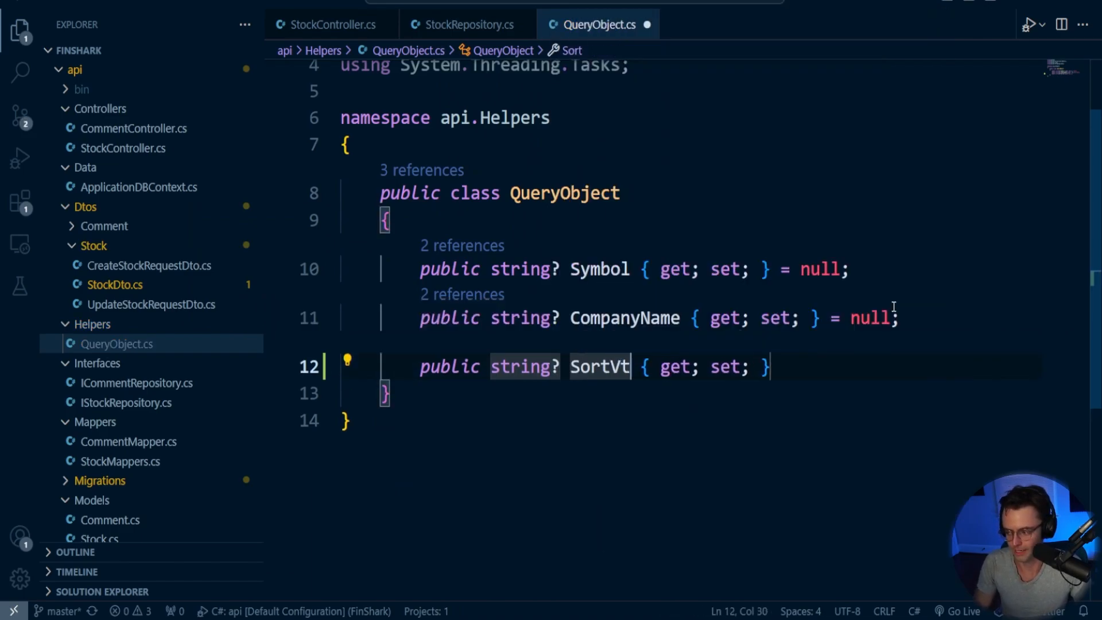
type("By")
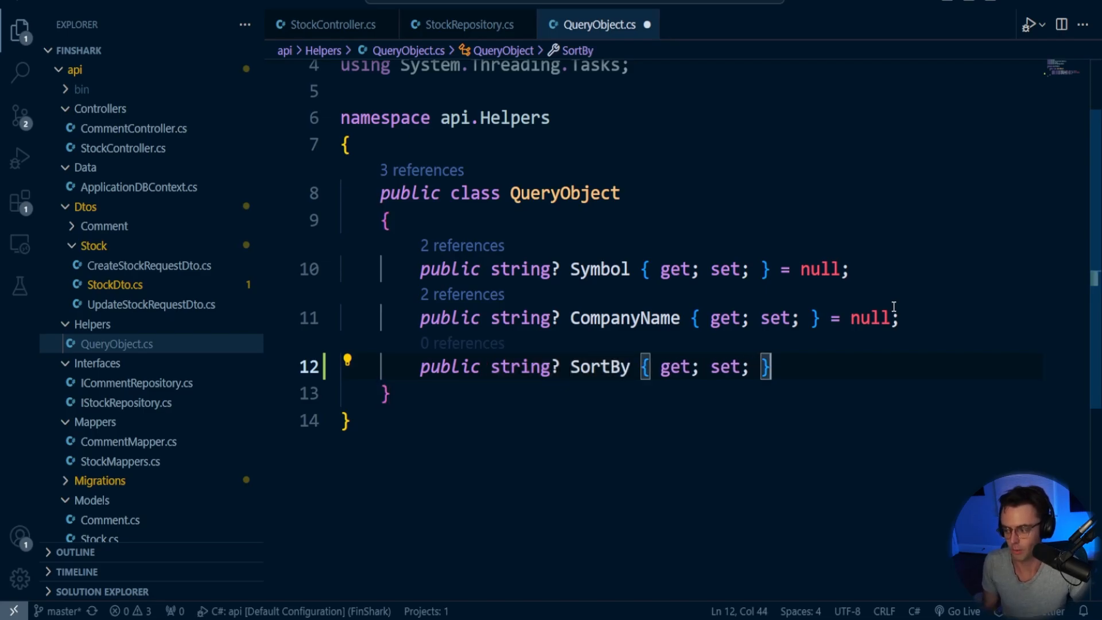
type("=")
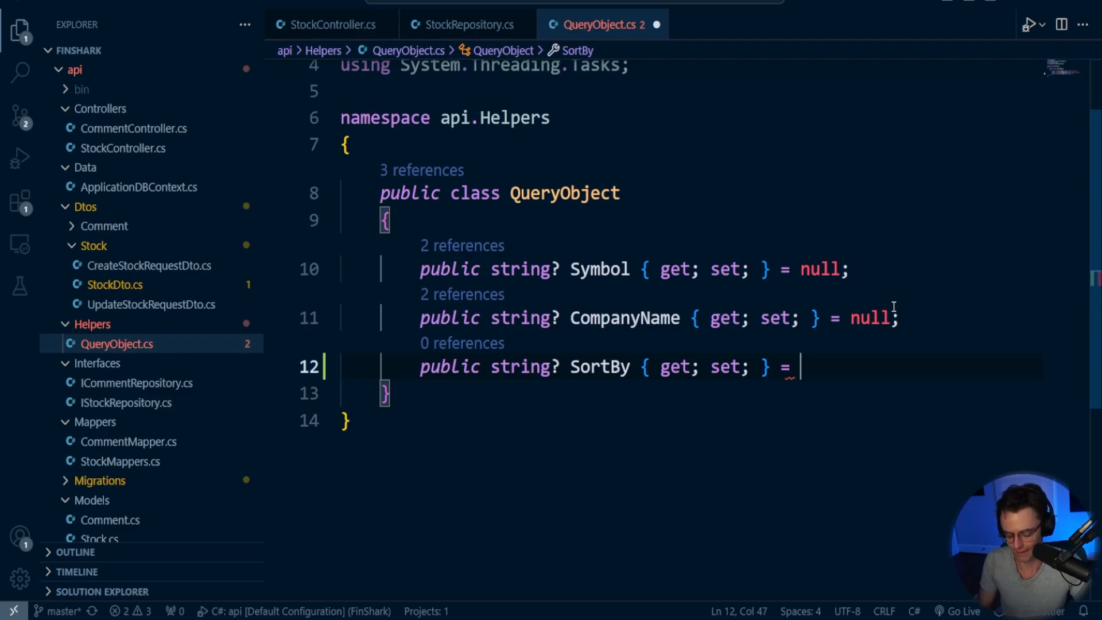
type("null;")
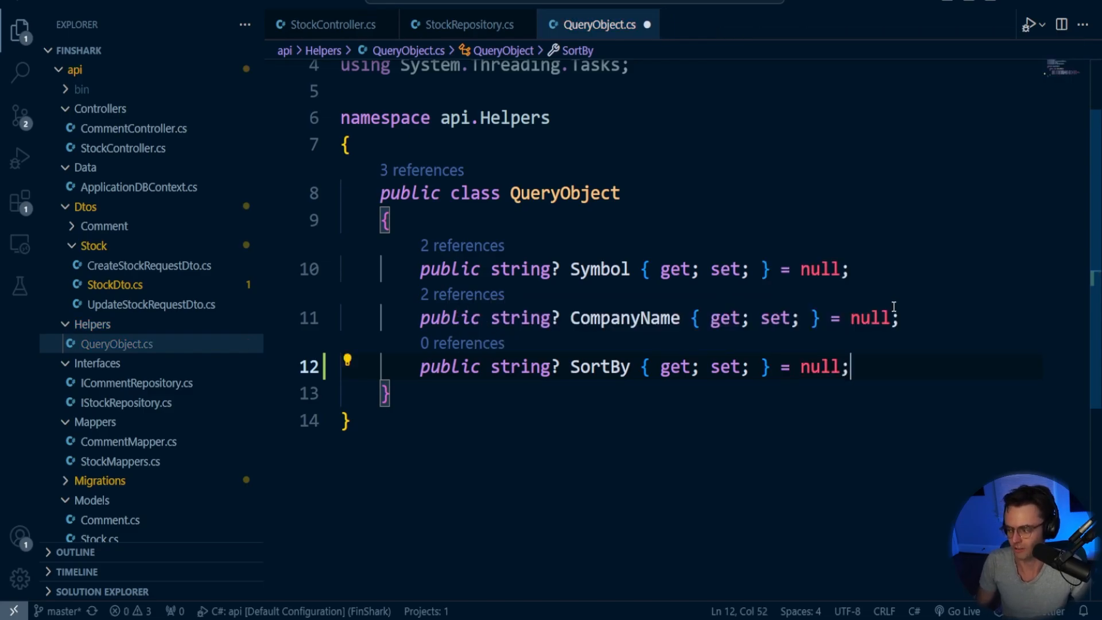
key("Enter")
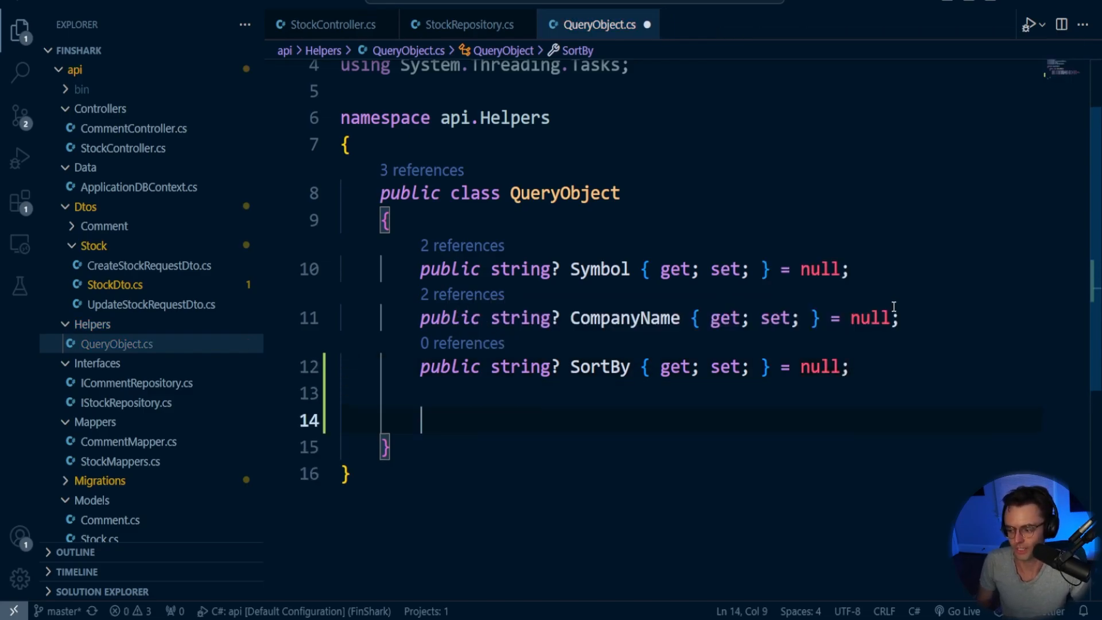
- Add a 'bool IsDecsending = false;' property below SortBy in QueryObject.cs
key("Backspace")
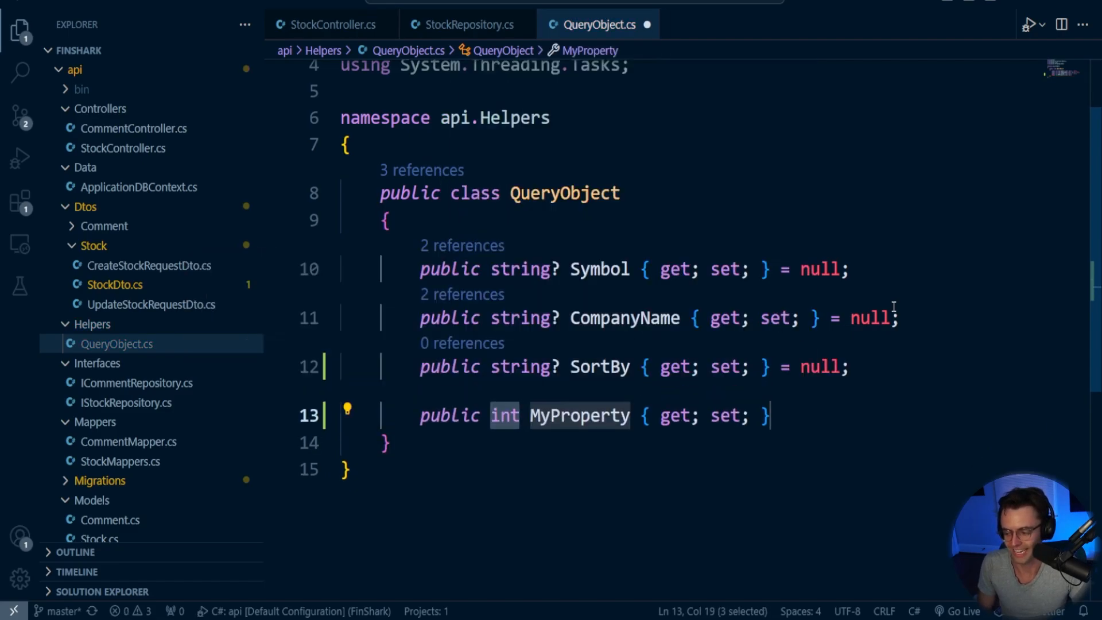
type("bool")
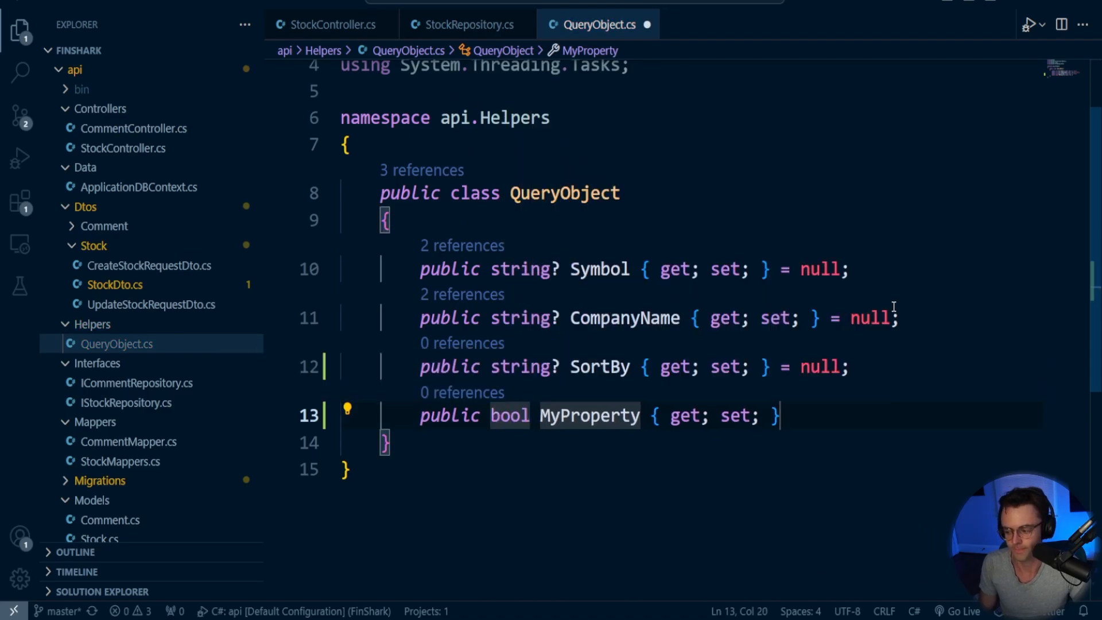
double_click(589, 415)
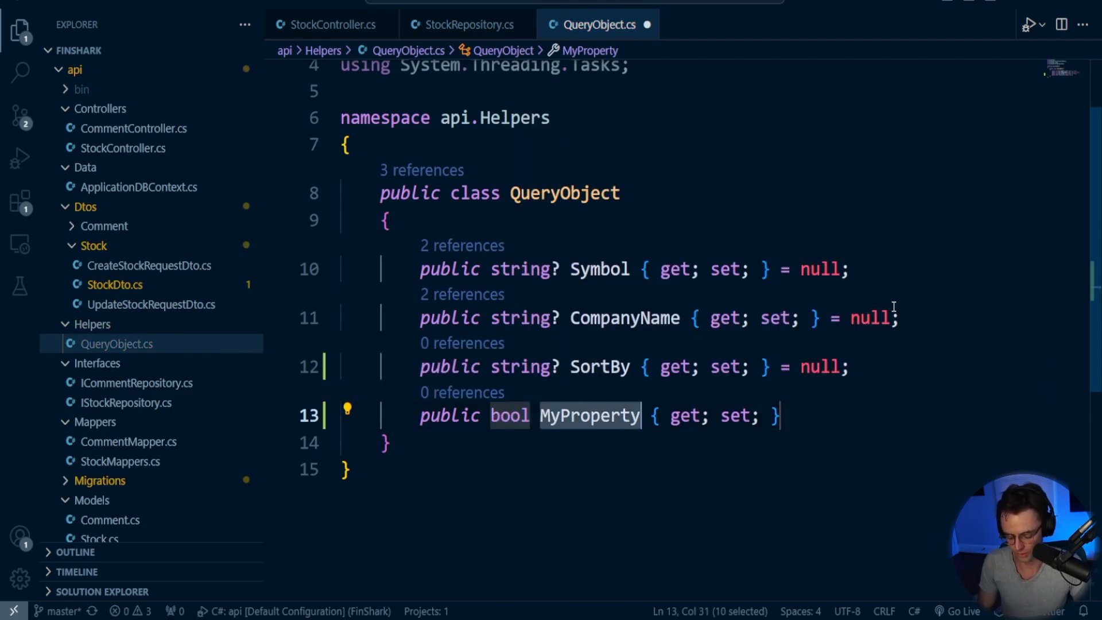
type("IsDecsending")
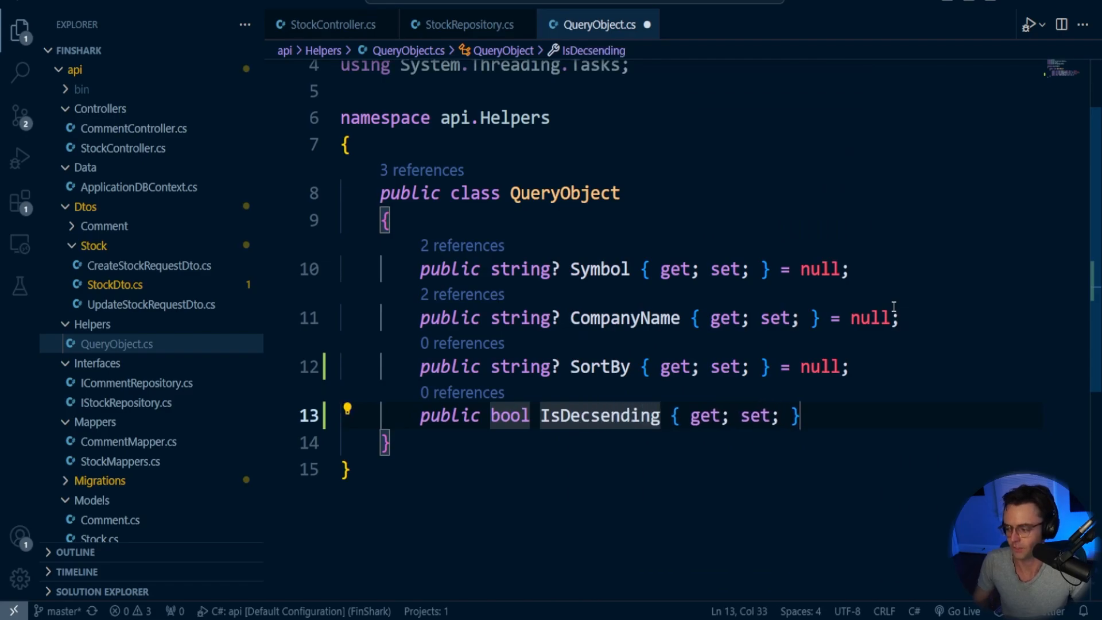
type("= f")
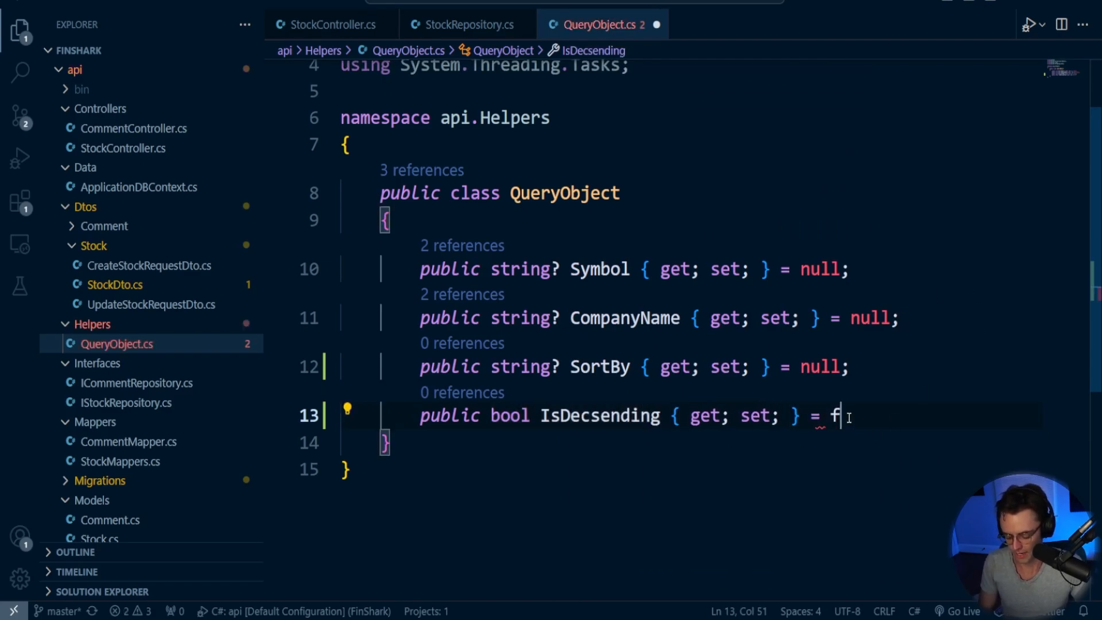
type("alse;")
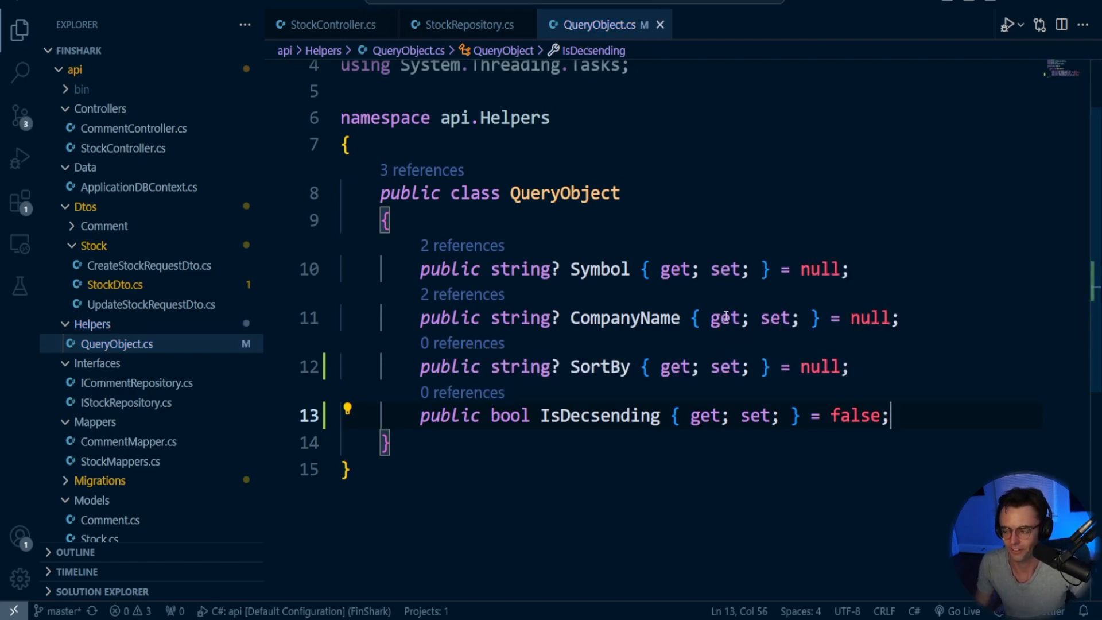
left_click(465, 25)
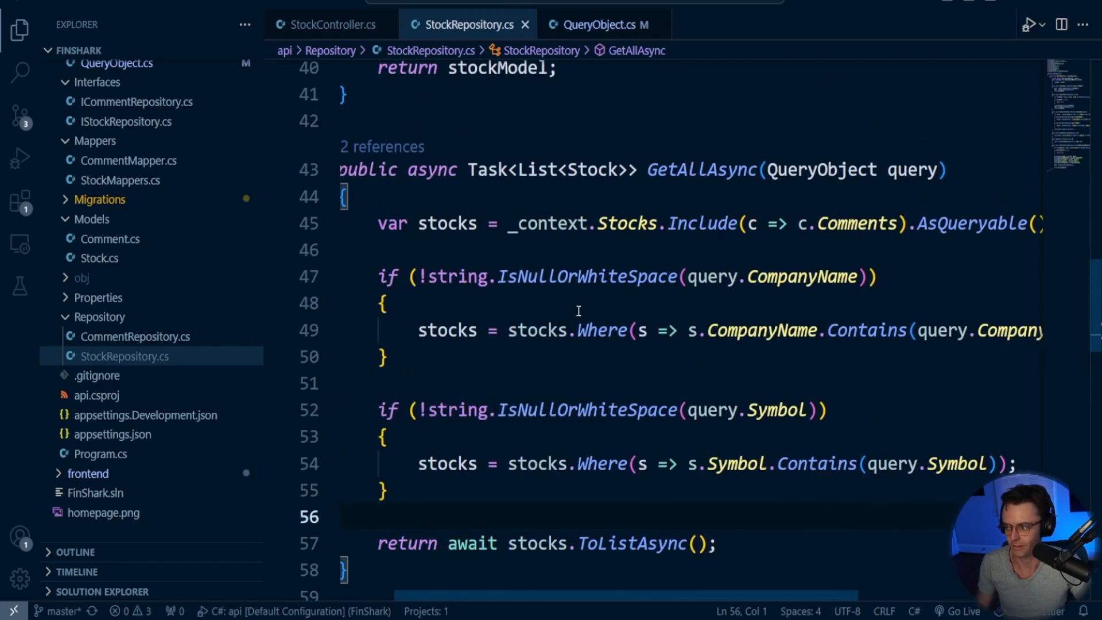
- In GetAllAsync, add an if checking query.SortBy is not null or whitespace
scroll("down", 3)
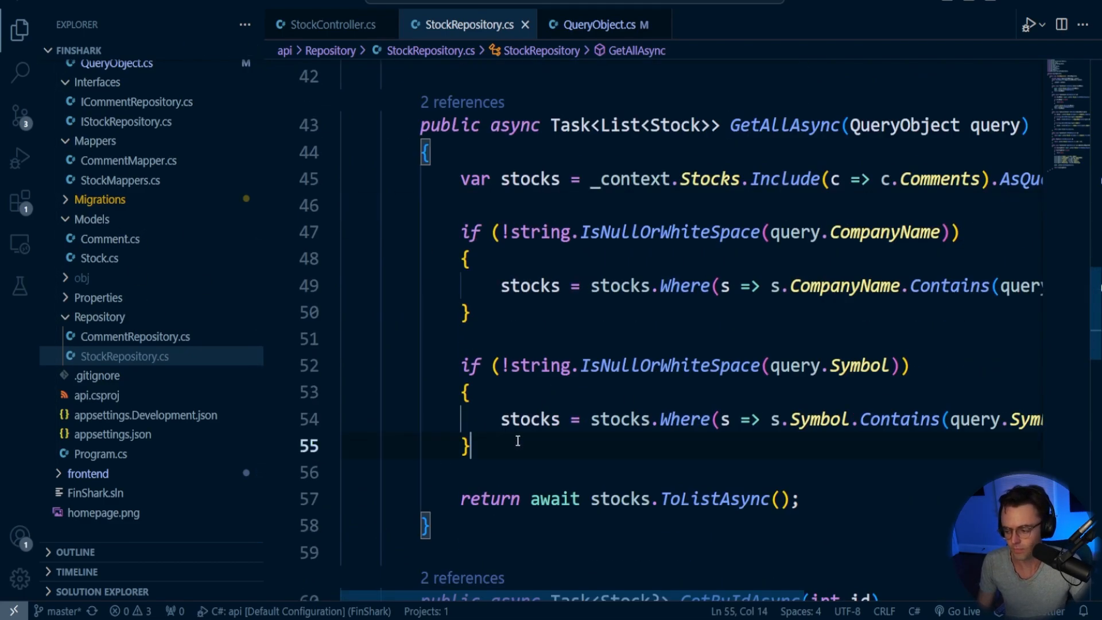
type("ui")
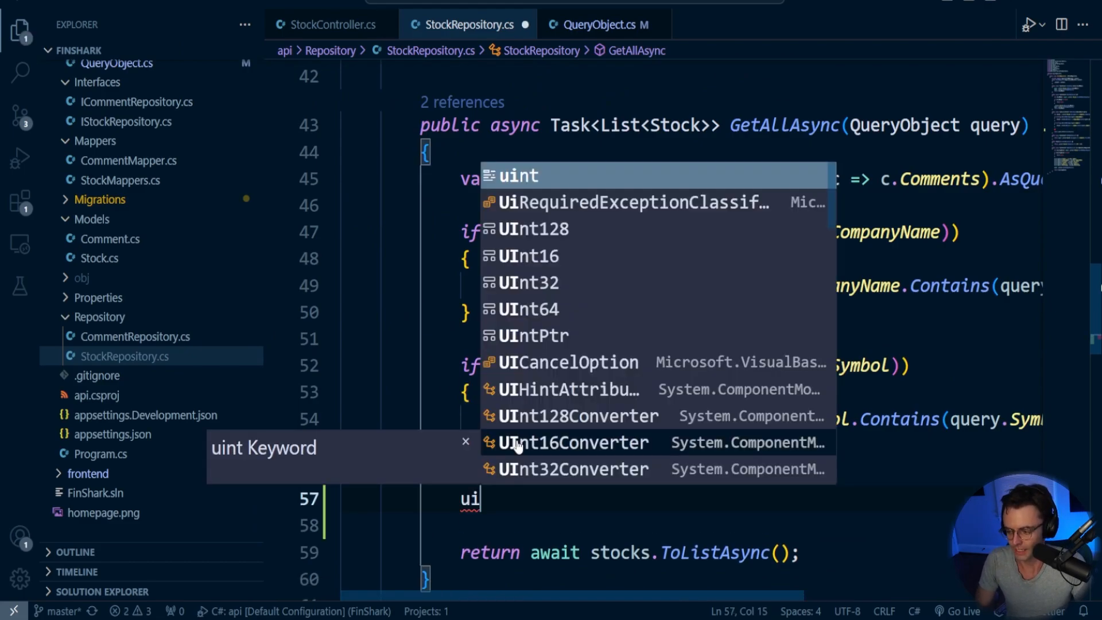
type("if")
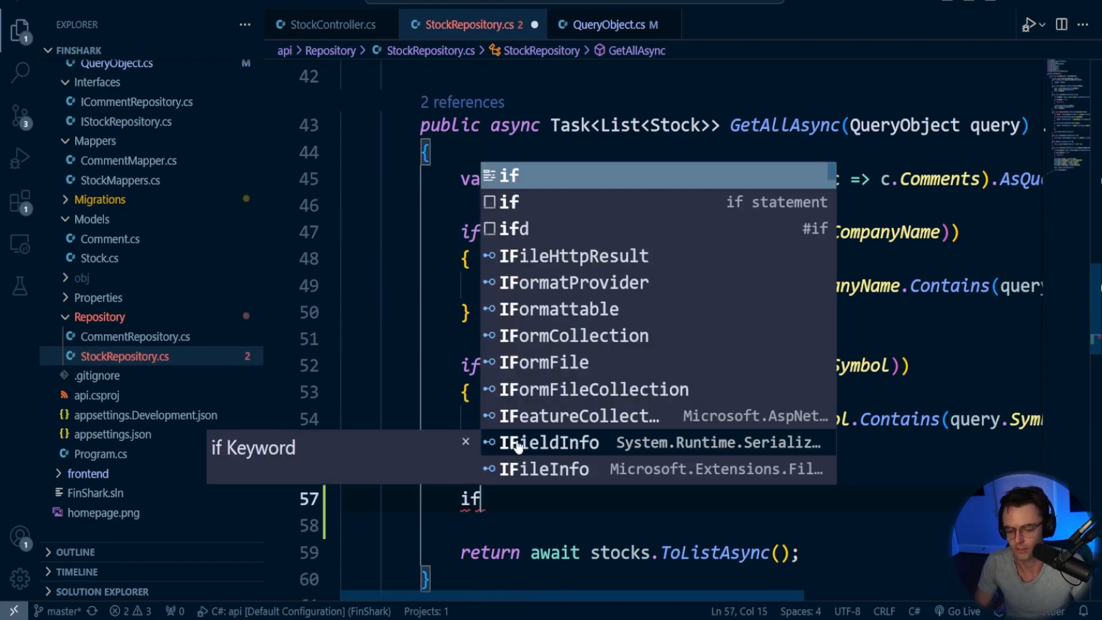
type("(!s")
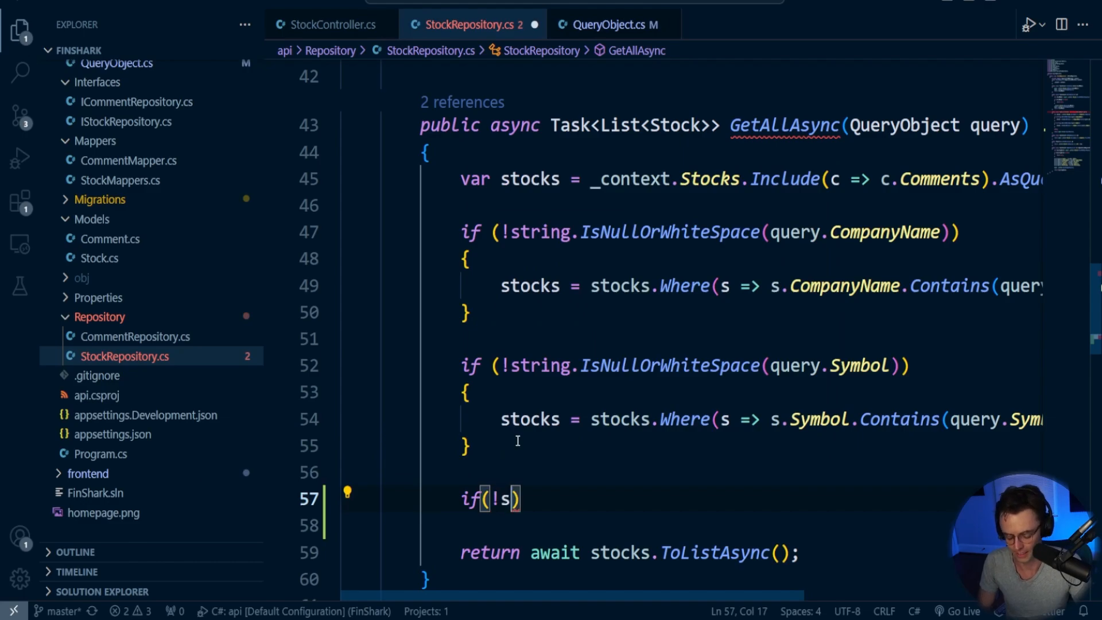
type("tring.IsNullOrWhiteSpace(")
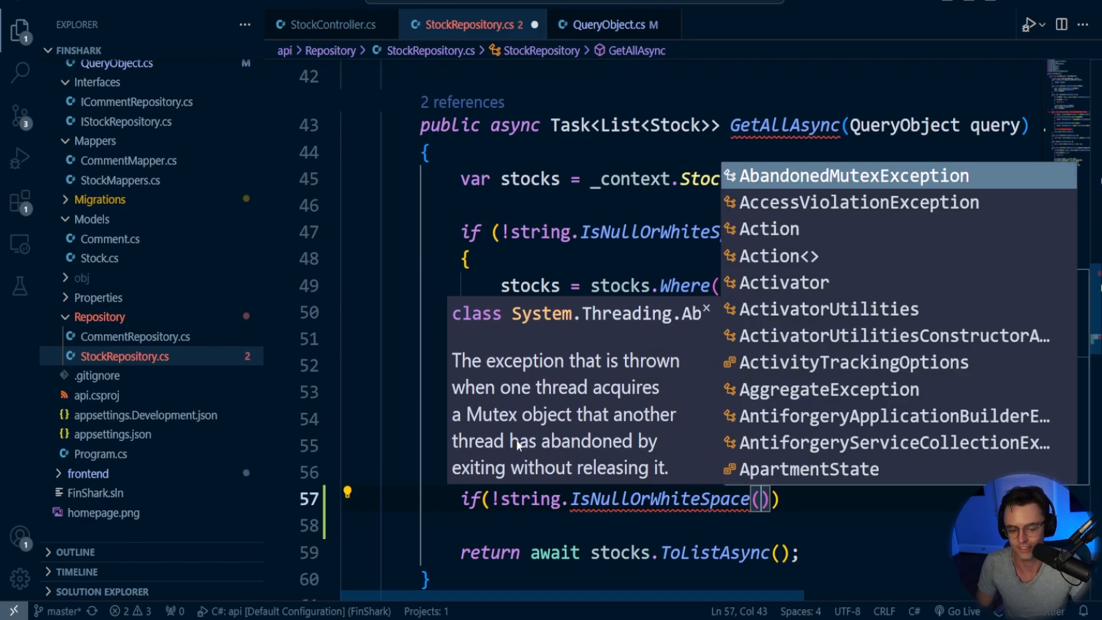
type("query.s")
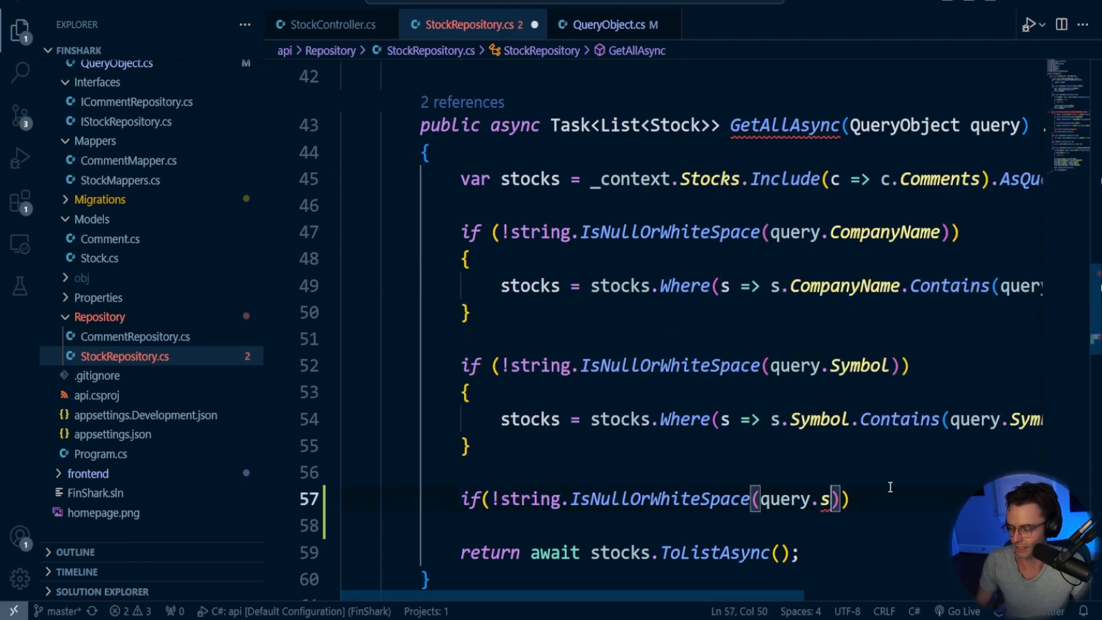
type("ortb")
left_click(684, 524)
type("{")
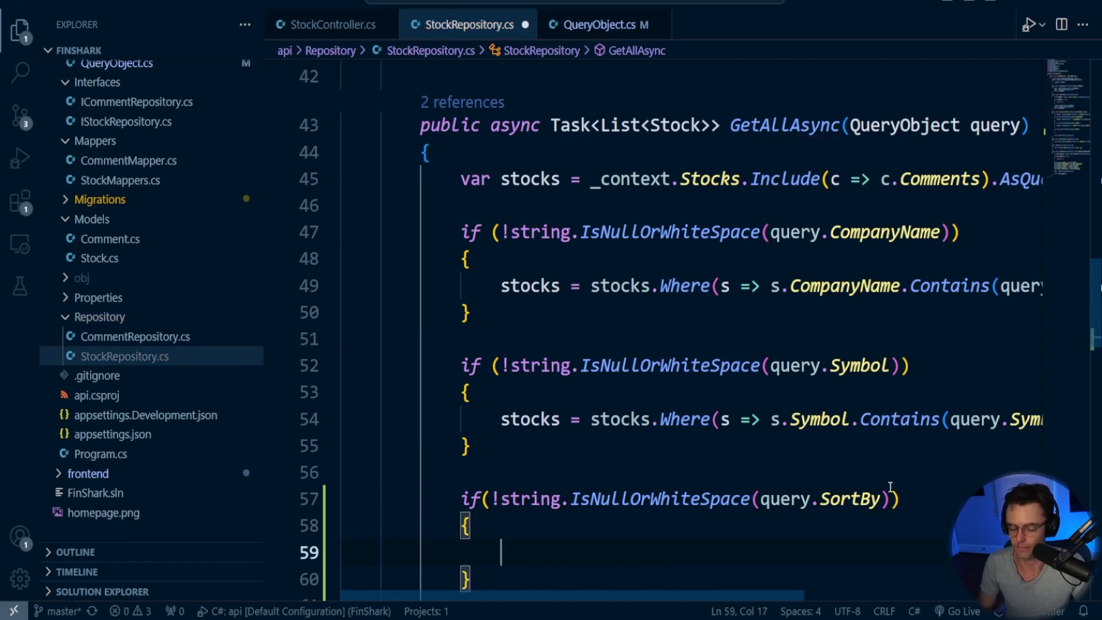
type("if(")
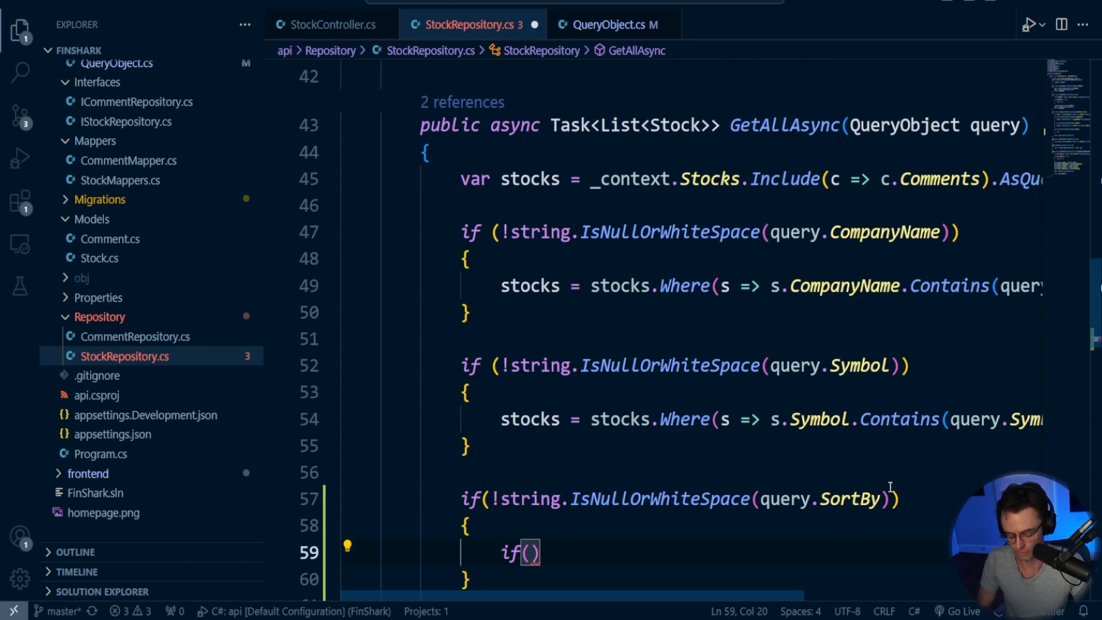
- Check query.SortBy equals "Symbol" with OrdinalIgnoreCase and begin the 'stocks =' block
type("query.SortBy")
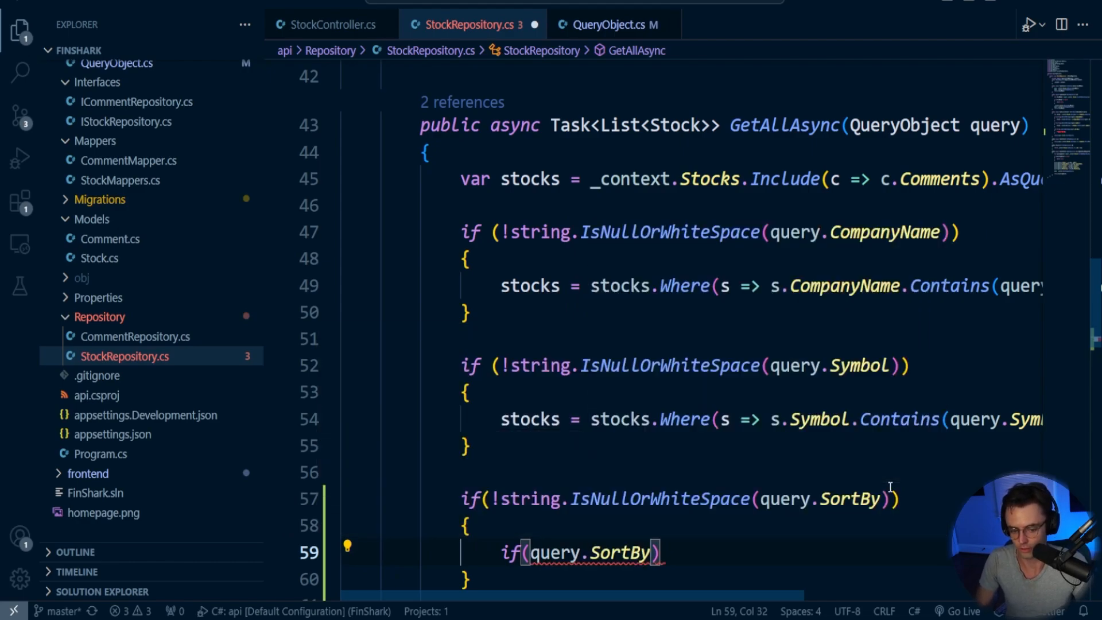
type(".Equals")
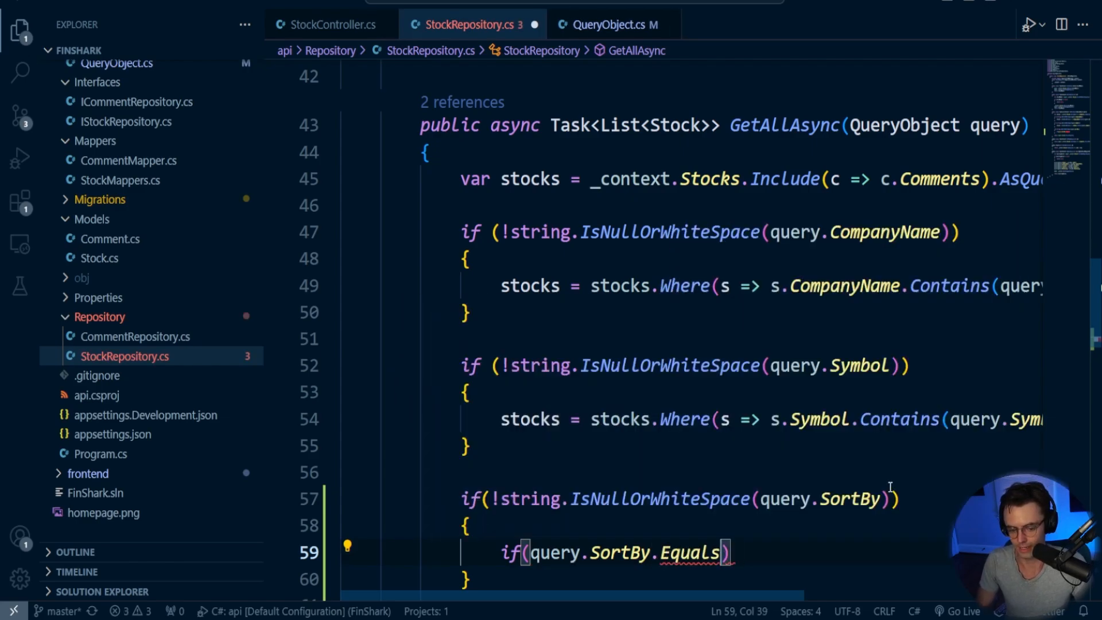
type("\"Sy\"")
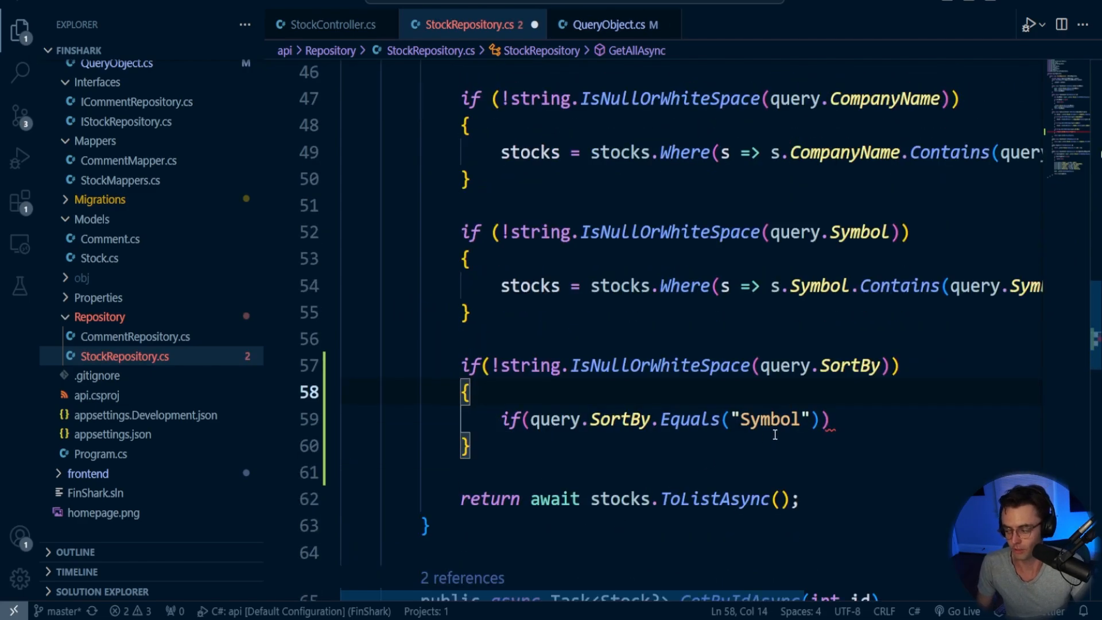
left_click_drag(461, 365, 470, 446)
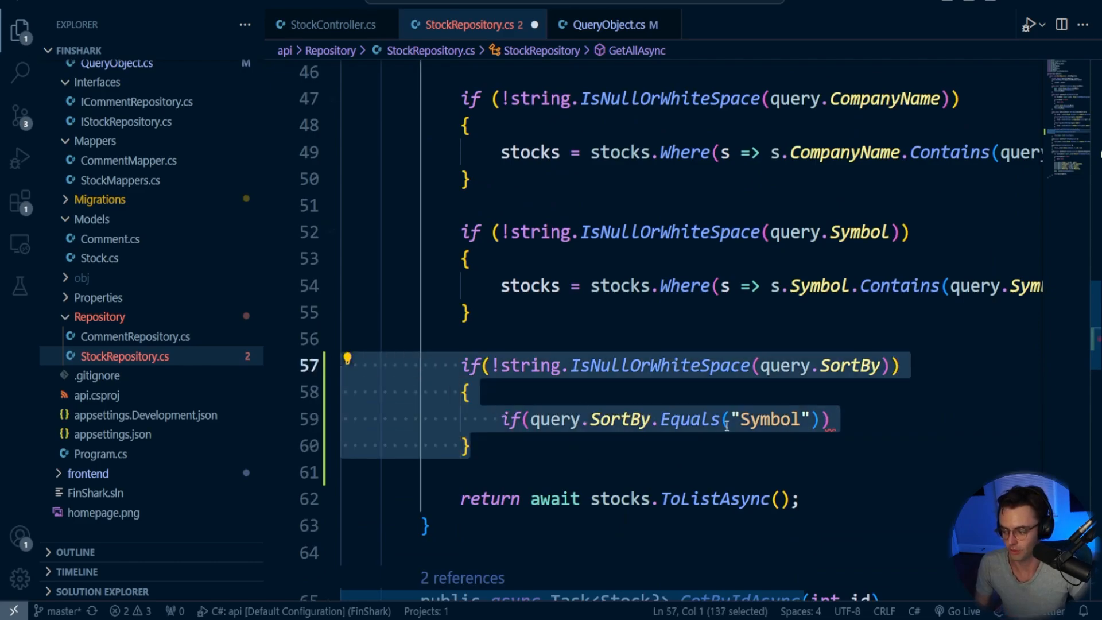
left_click(828, 420)
type(", StringComparison.OrdinalIgnoreCase")
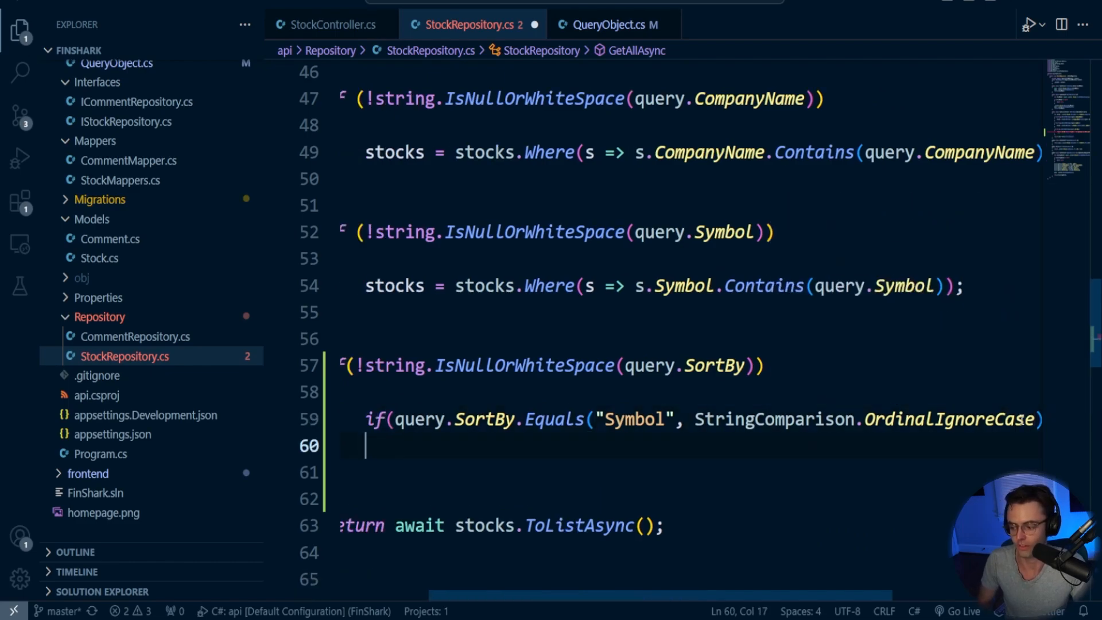
type("{")
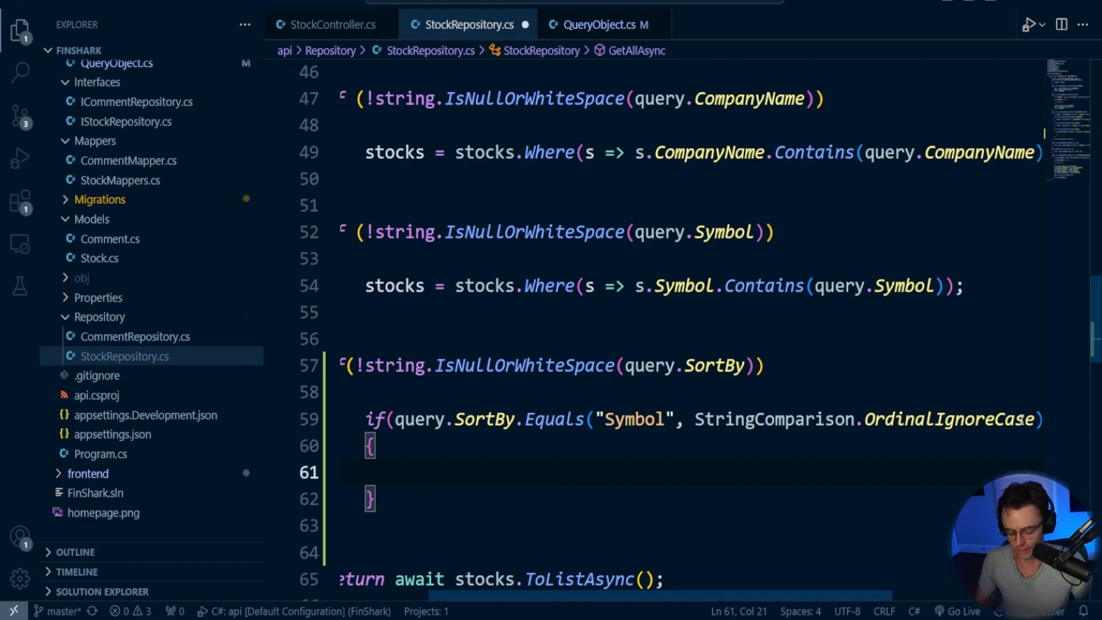
type("stocks =")
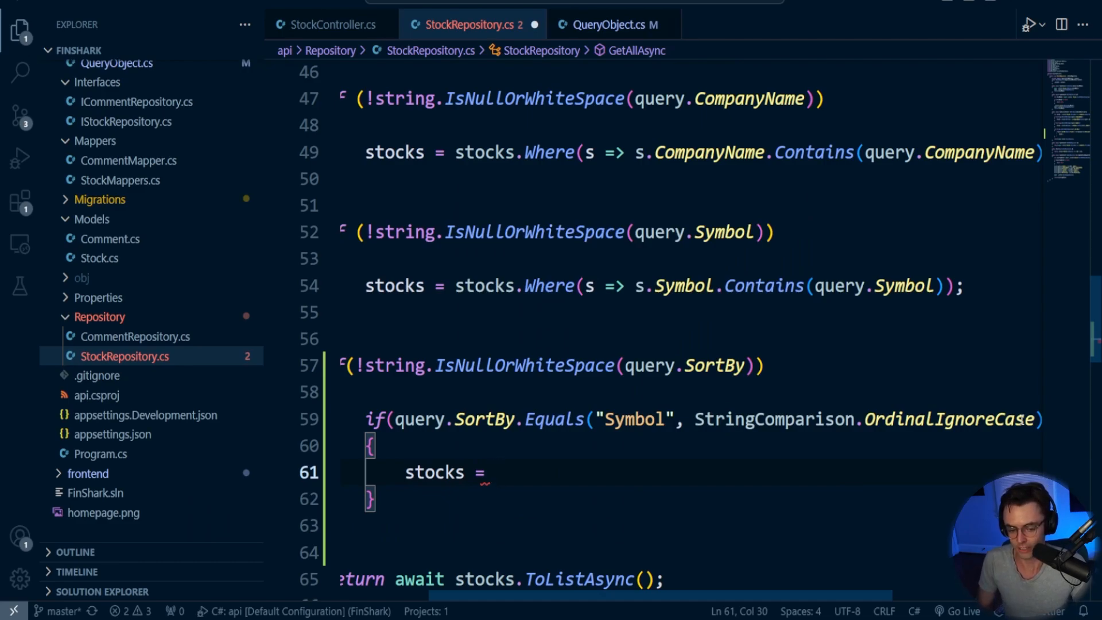
- Assign stocks = query.IsDecsending ? stocks.OrderByDescending(s => s.Symbol) : awaiting the else branch
type("qu")
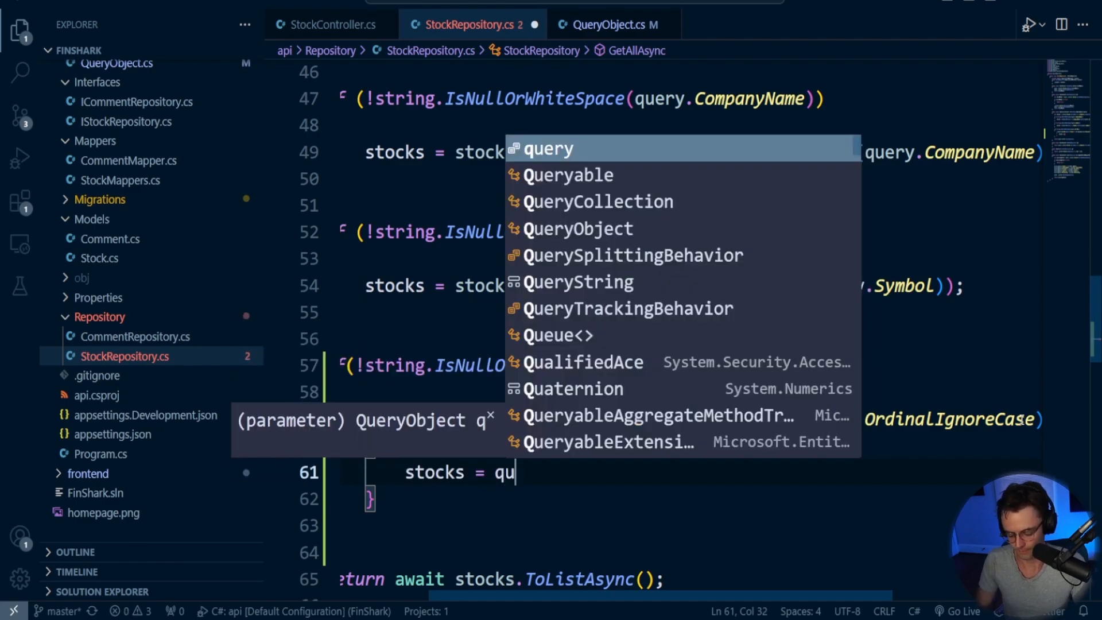
type("ery.IsDecsending")
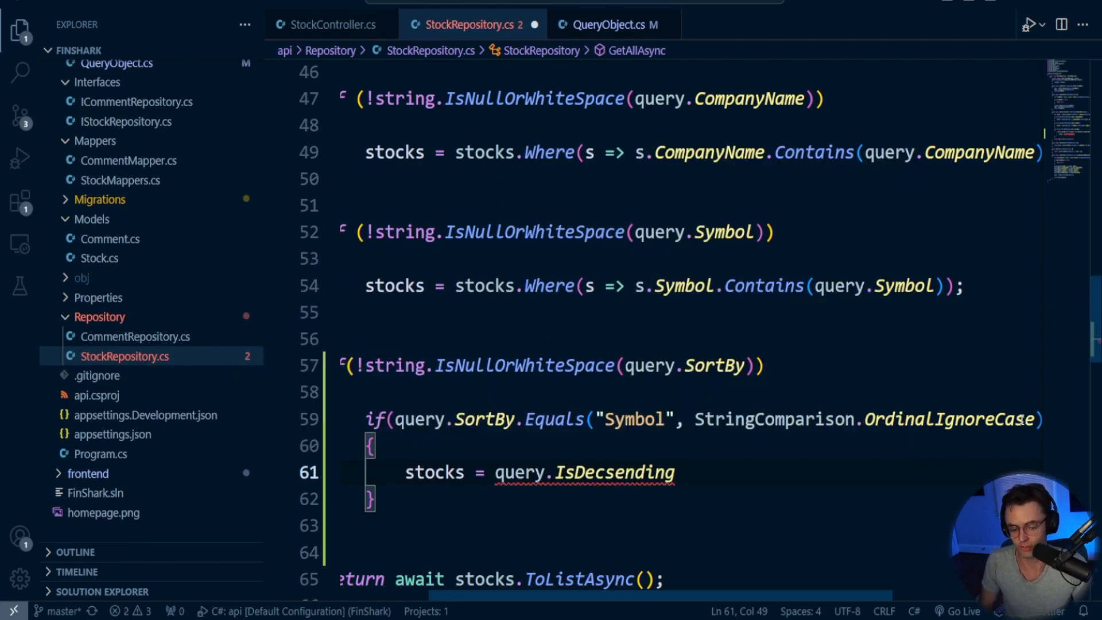
type("? stocks")
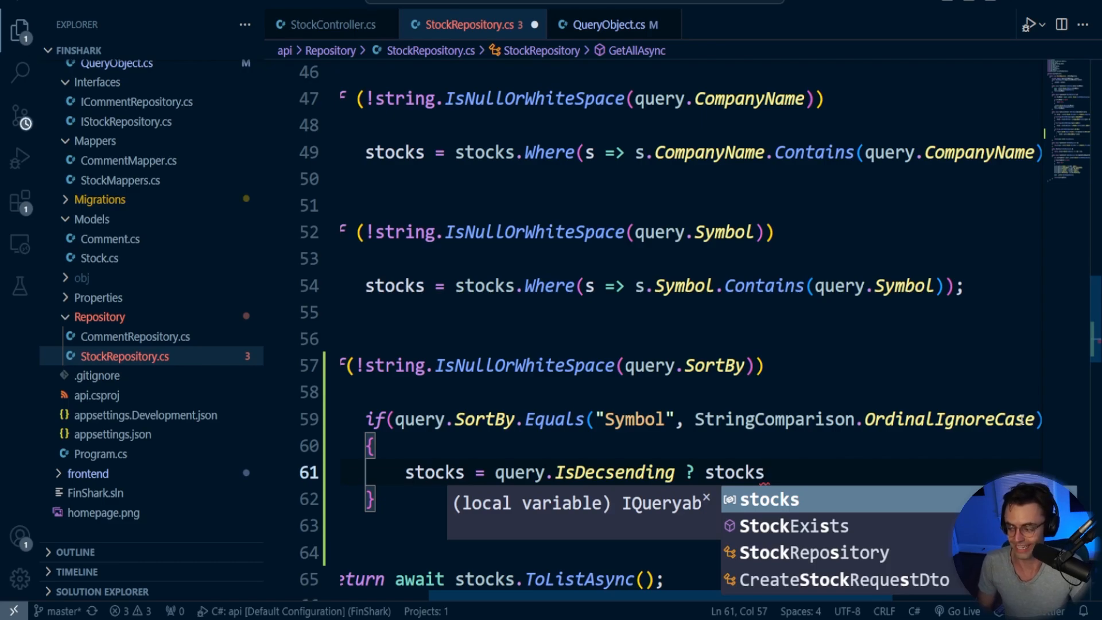
type(".")
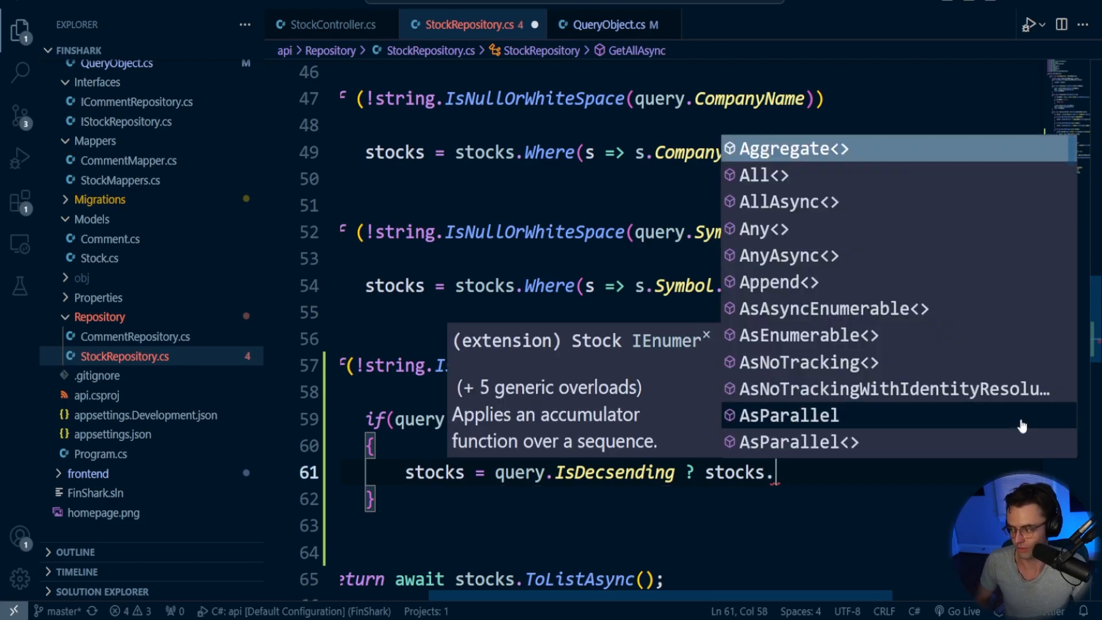
type("Order")
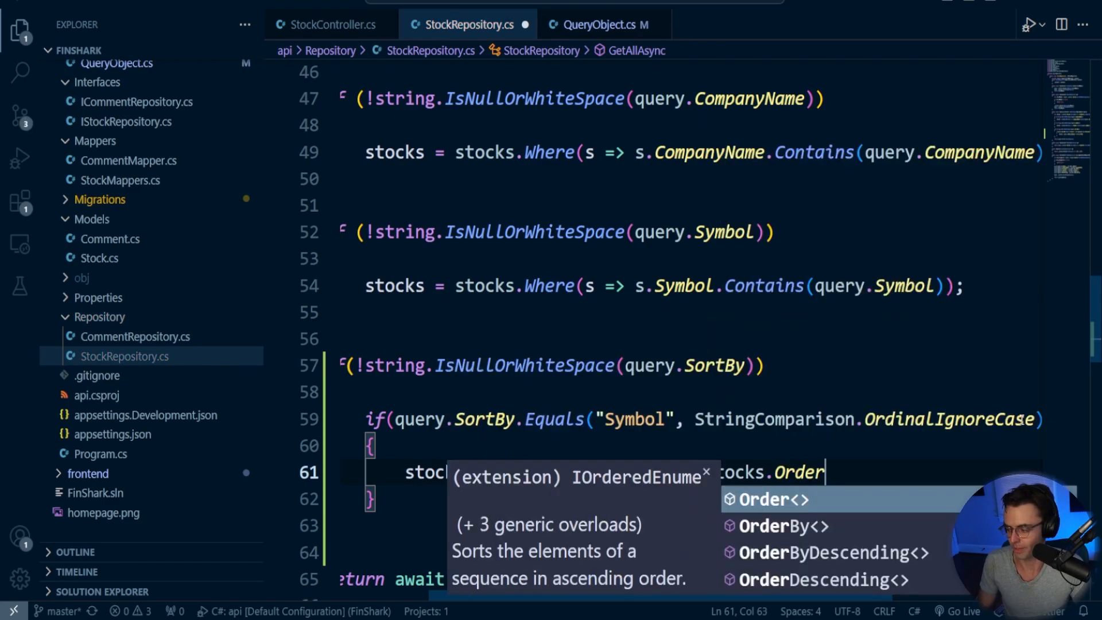
type("query.IsDecsending ? stocks.OrderByDescending()")
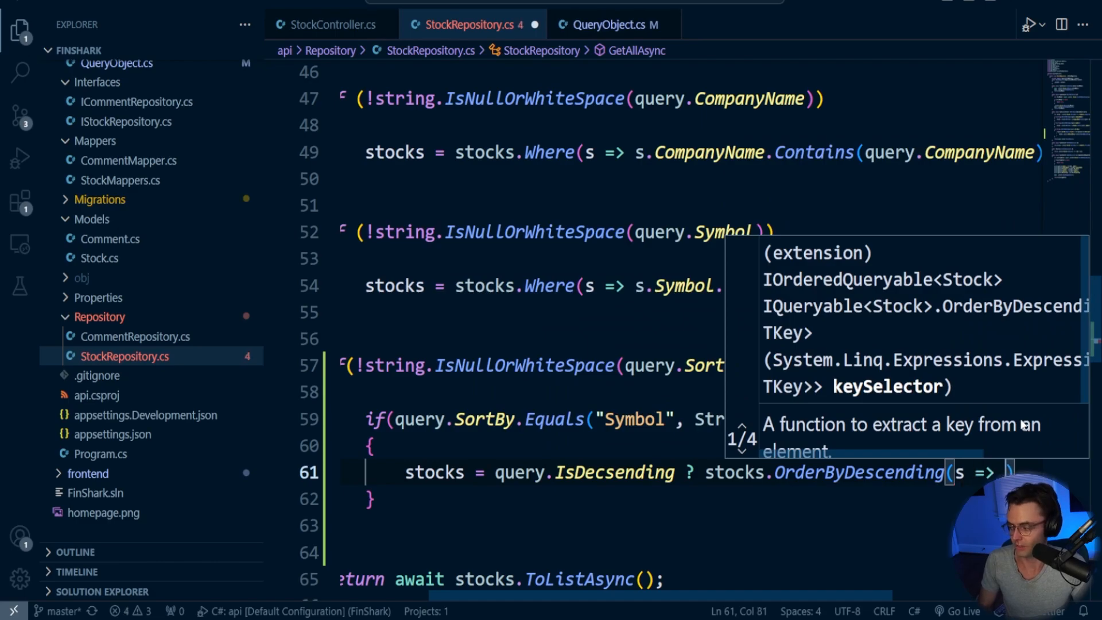
type("s.Symbol")
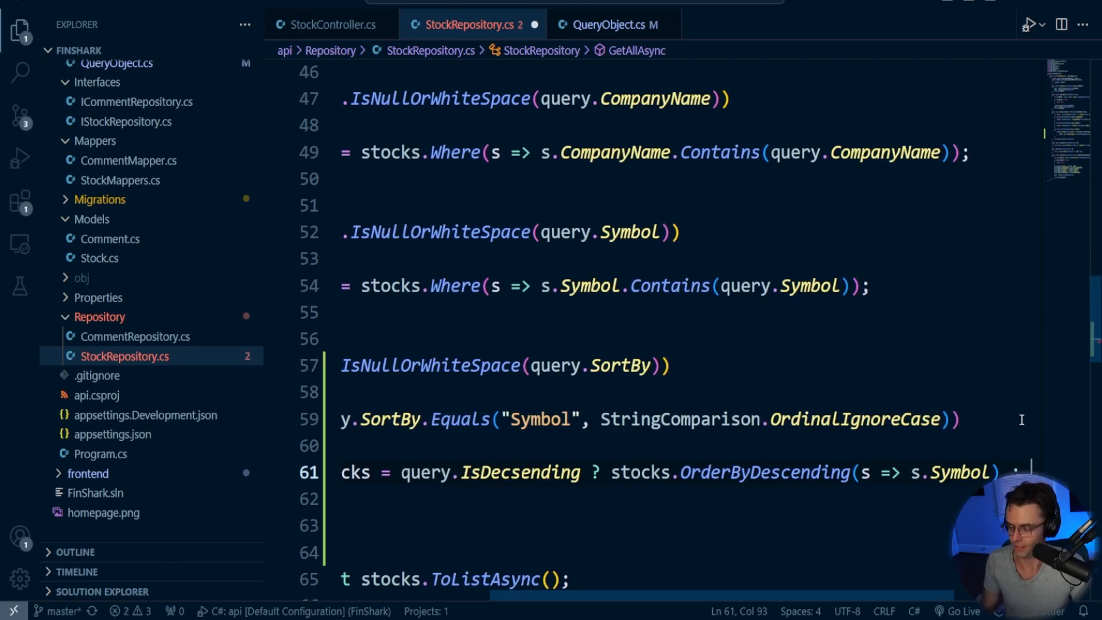
- Complete the ternary's else branch with stocks.OrderBy(s => s.Symbol)
scroll("right", 3)
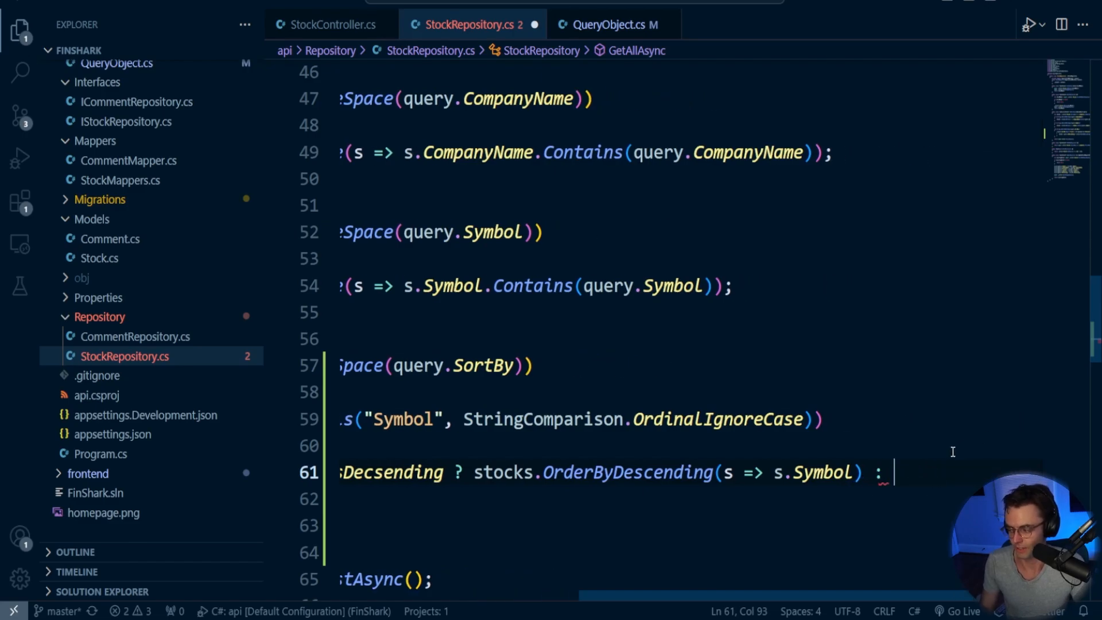
type("stocks")
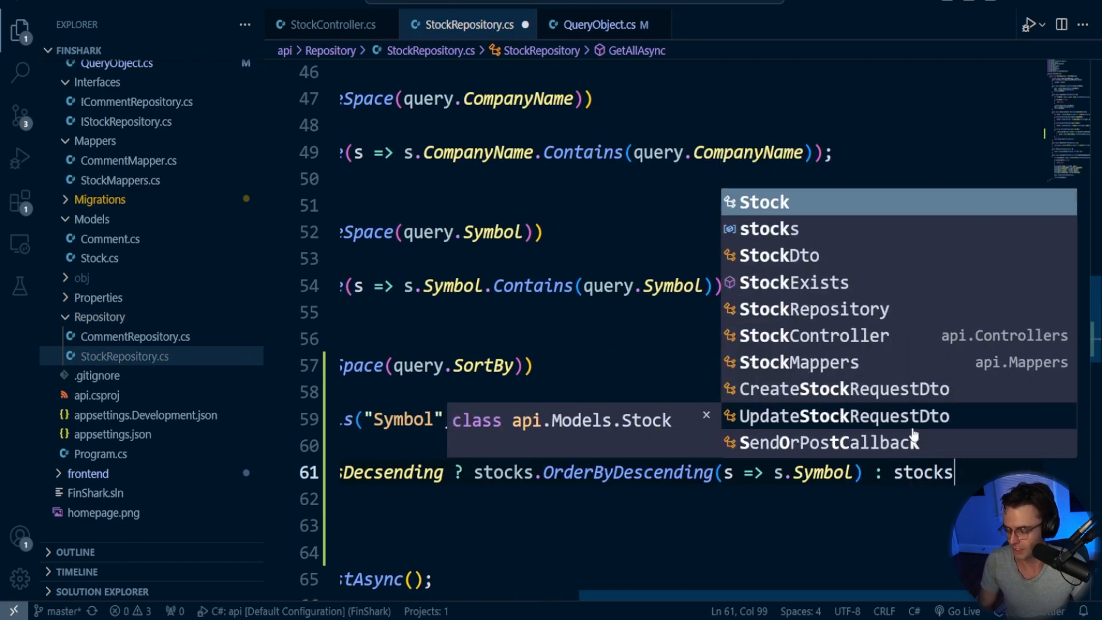
type(".OrderBy(s =>")
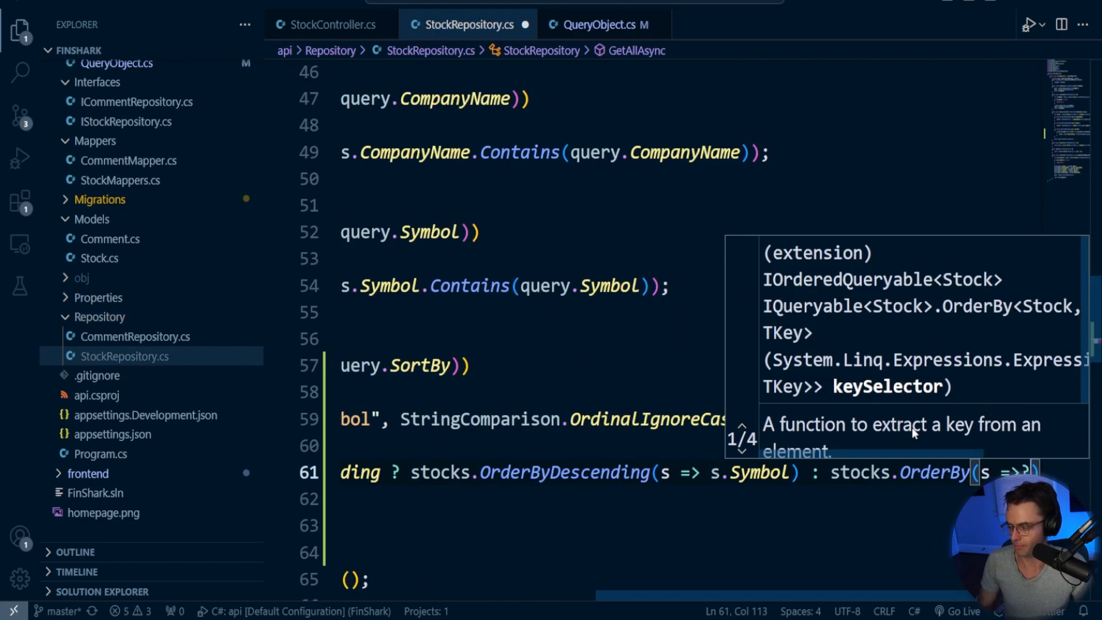
type("s.")
type("dotnet watch run")
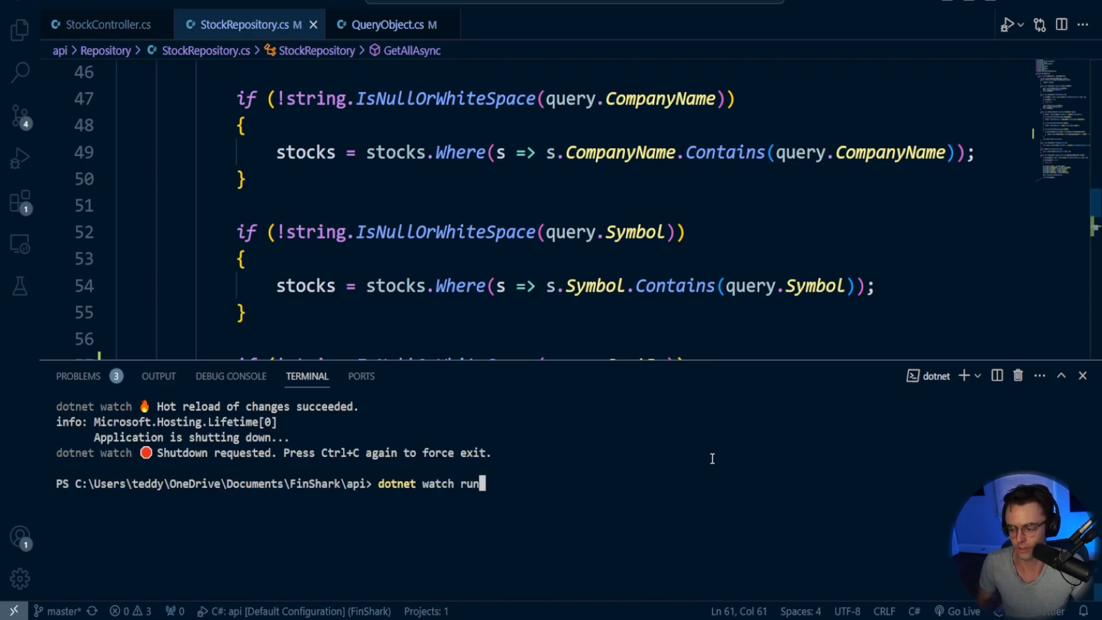
- Restart the API with dotnet watch run in the integrated terminal
key("Enter")
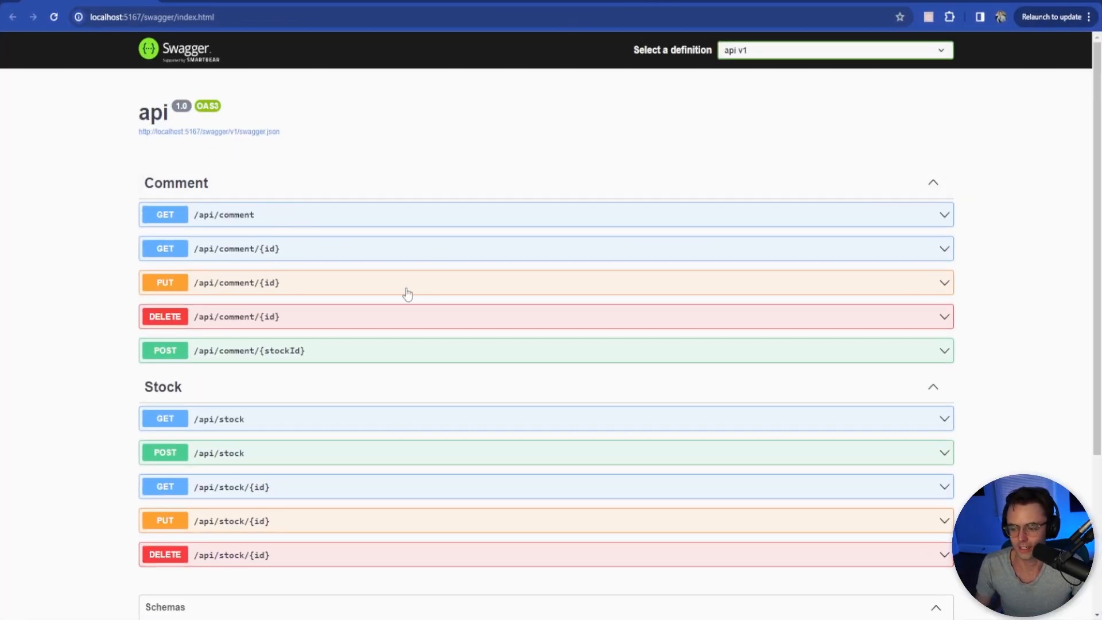
- In Swagger, try out GET /api/stock with SortBy Symbol and IsDecsending true
scroll("down", 3)
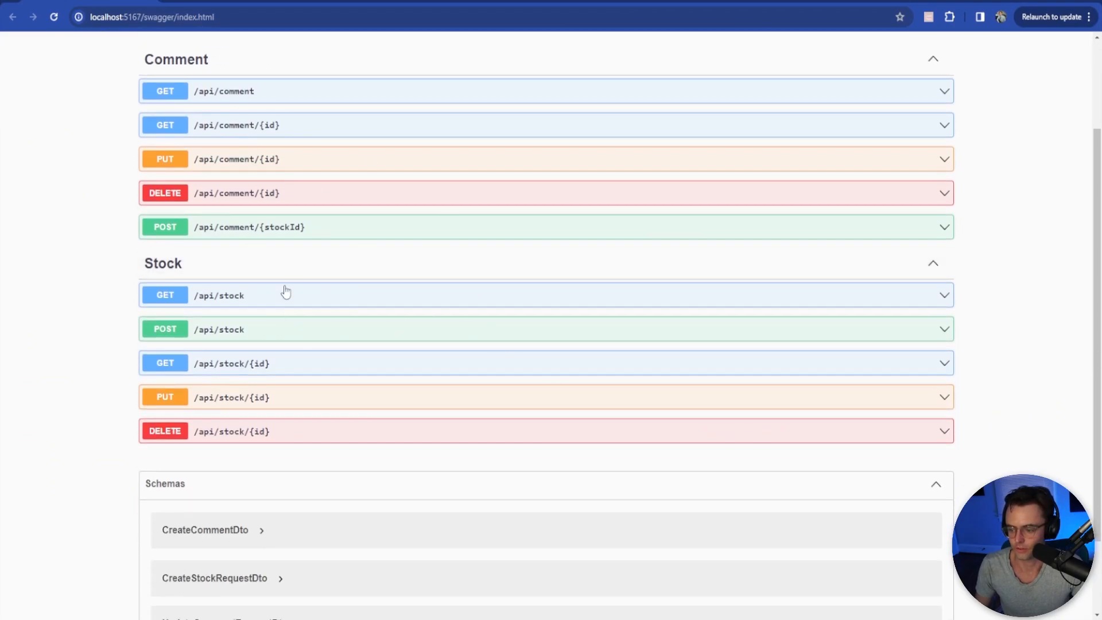
left_click(286, 295)
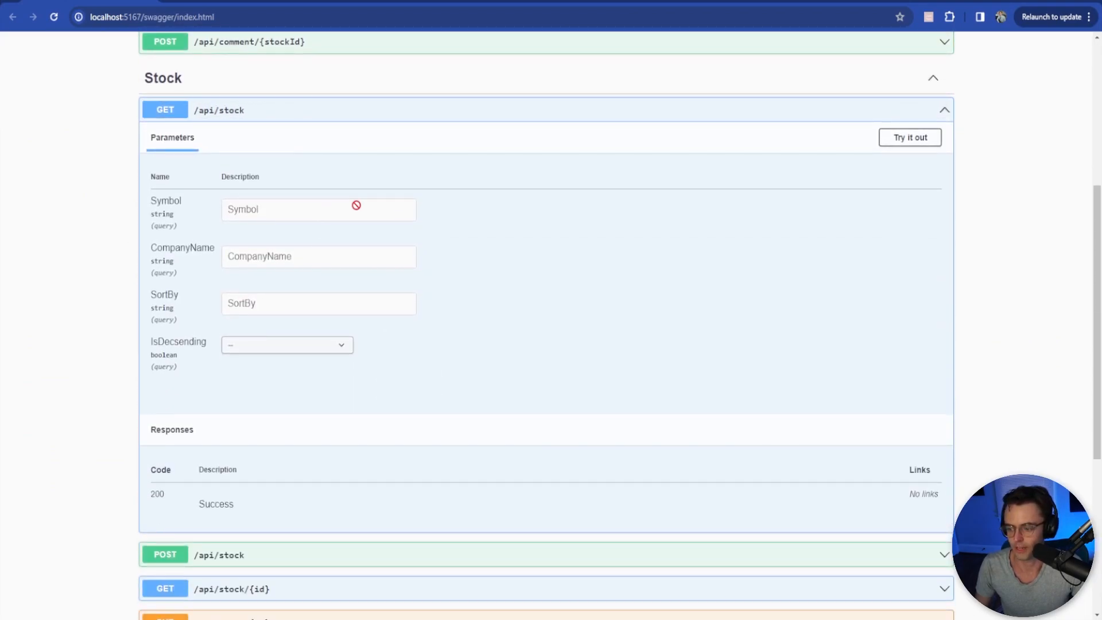
left_click(909, 138)
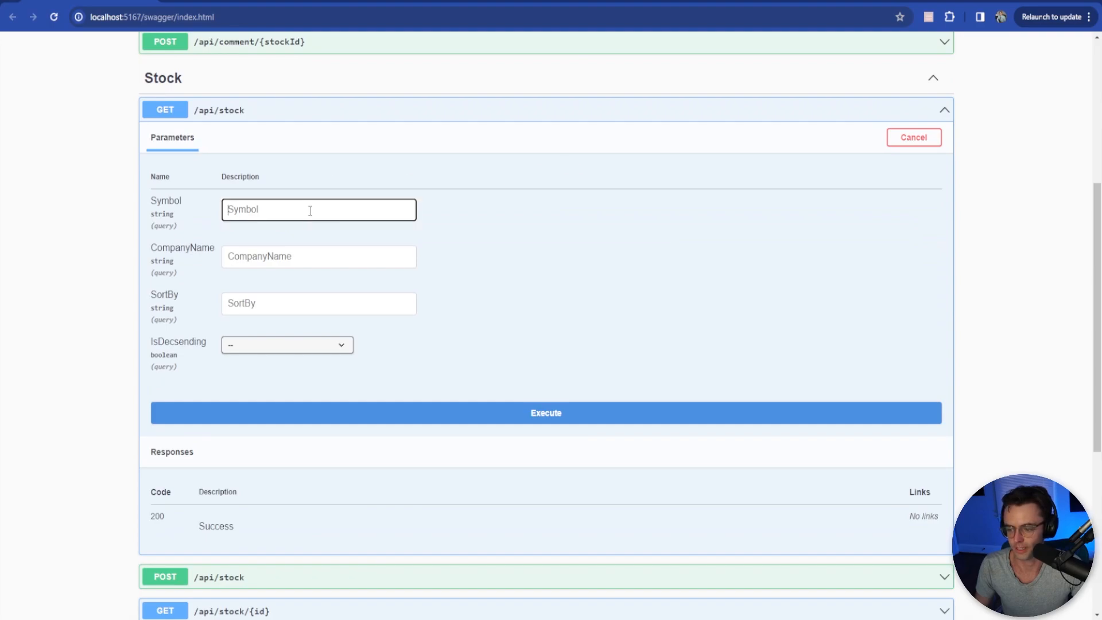
left_click(319, 303)
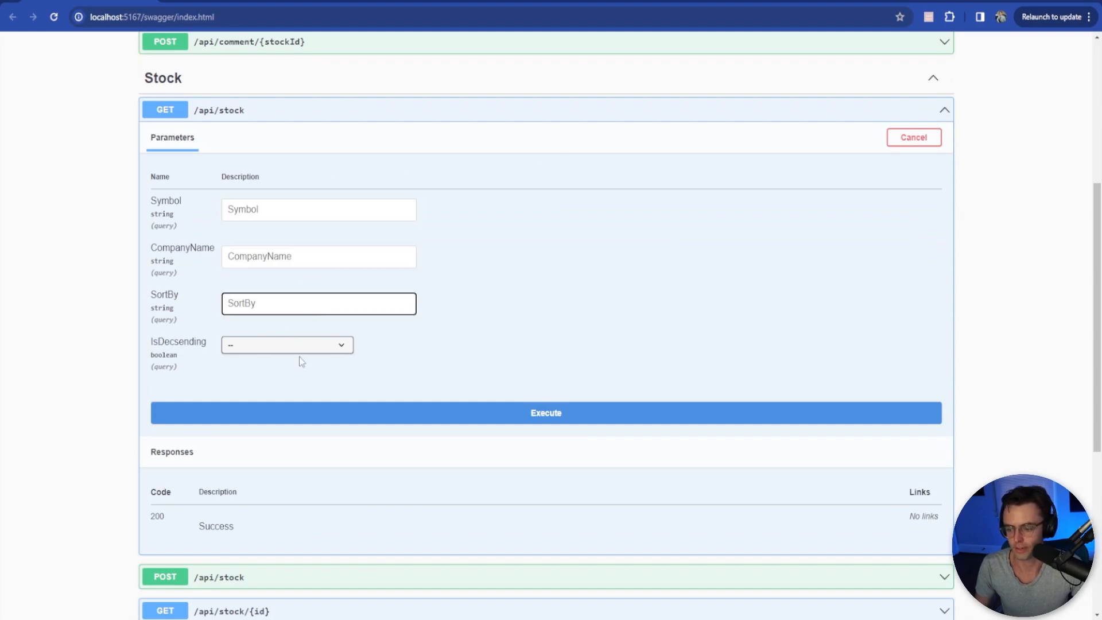
left_click(287, 344)
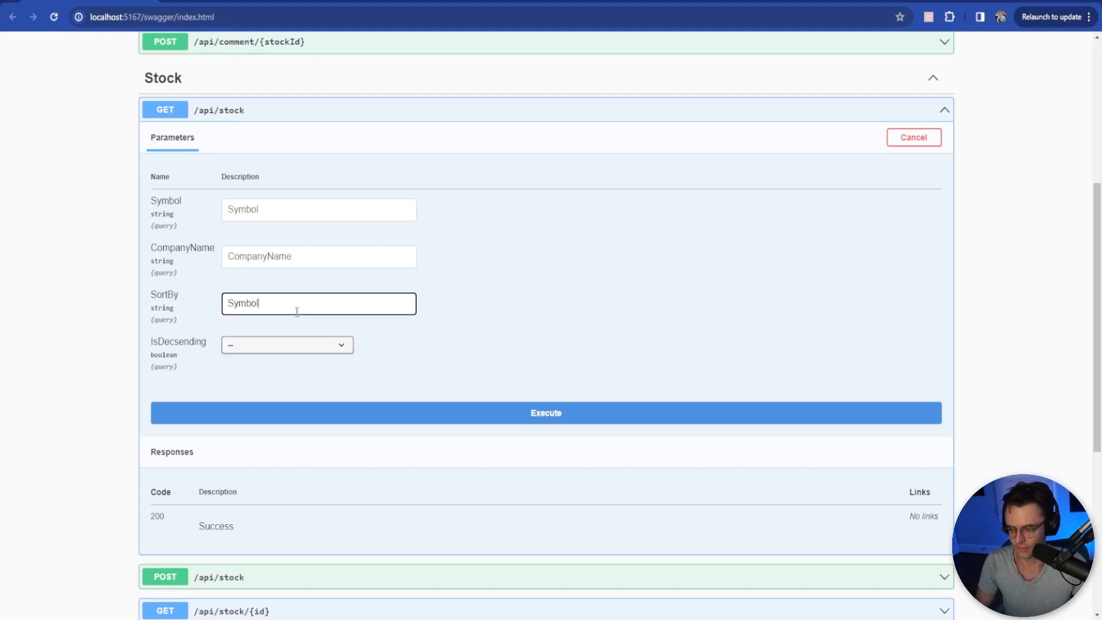
left_click(287, 344)
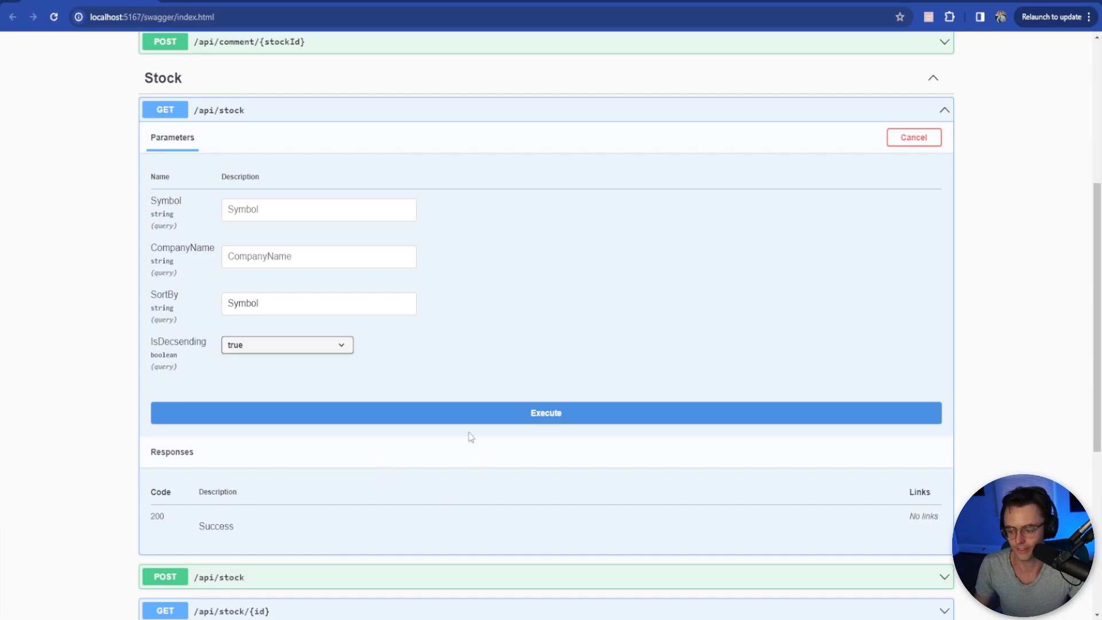
- Execute the request and review the stocks returned in descending Symbol order
left_click(545, 412)
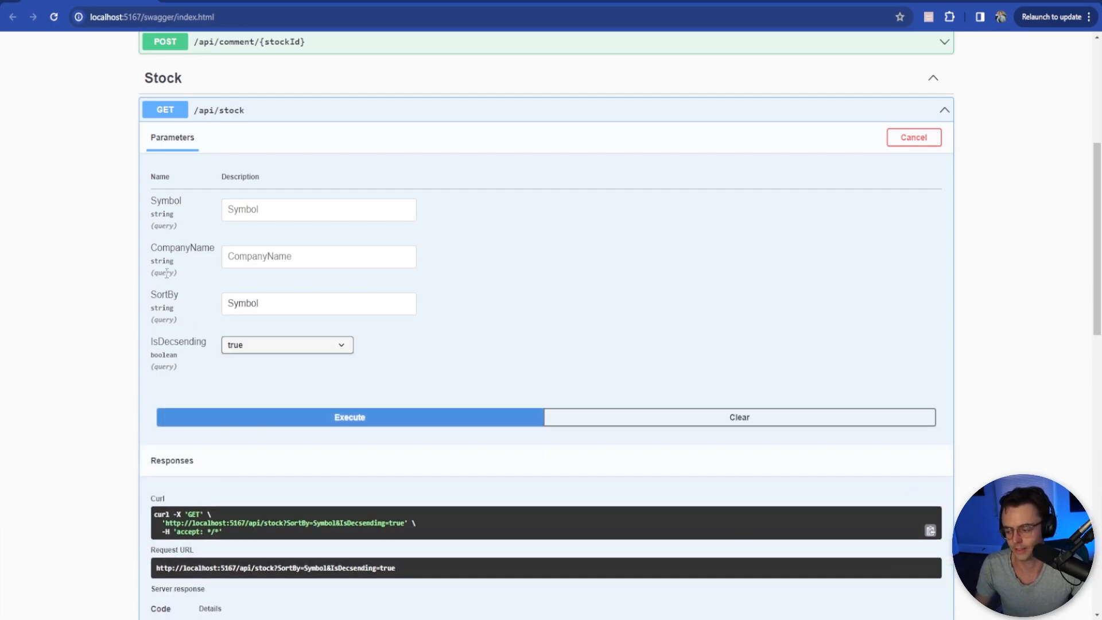
left_click(348, 418)
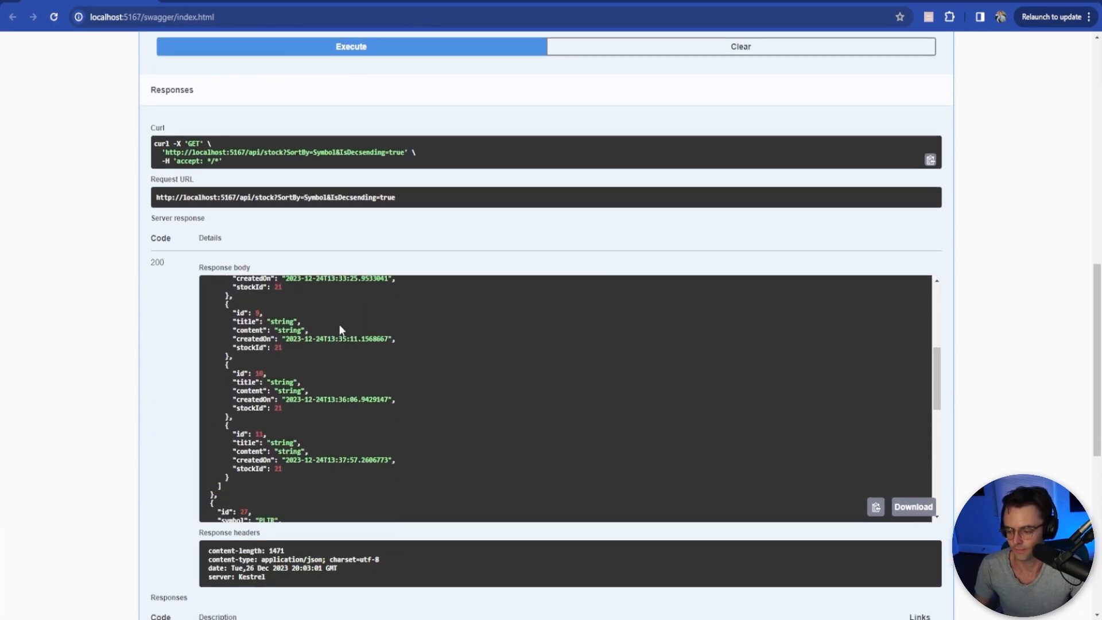
scroll("down", 3)
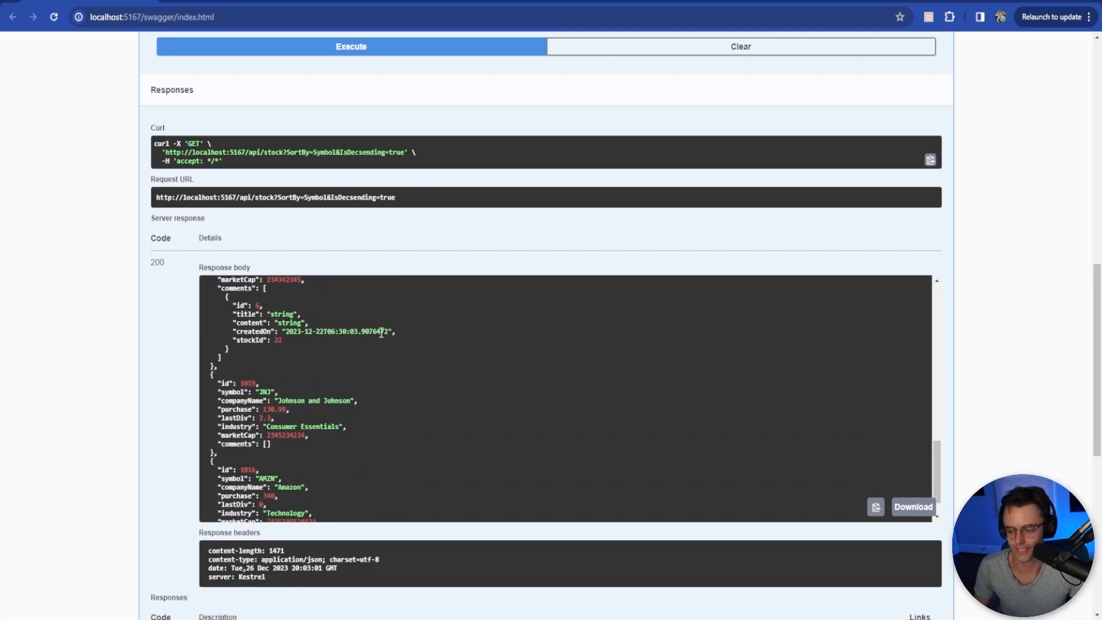
scroll("down", 3)
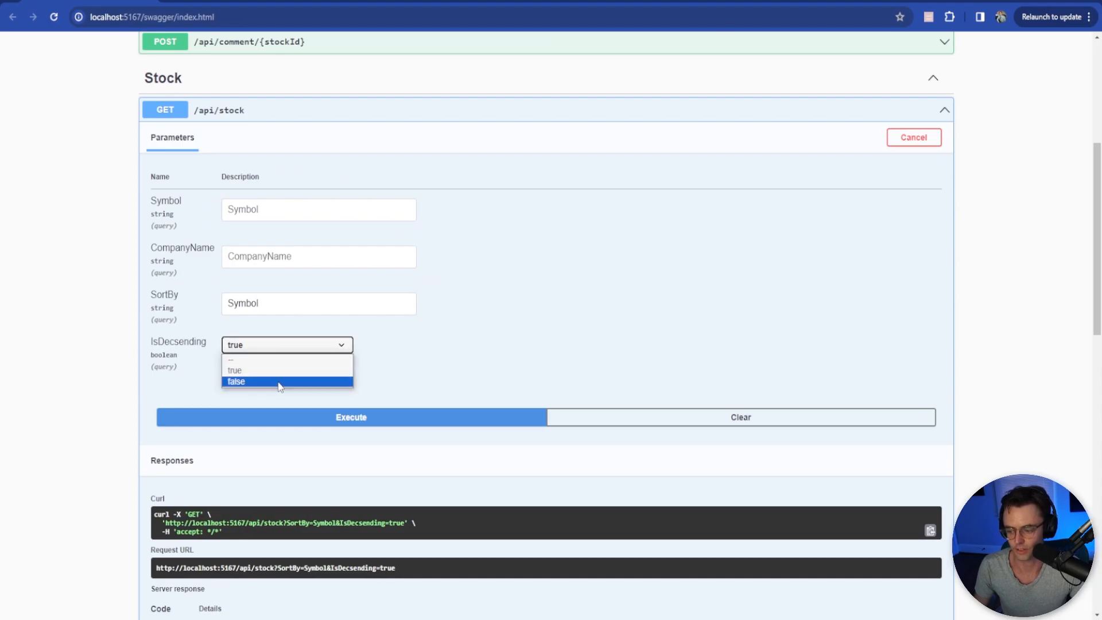
- Rerun GET /api/stock with IsDecsending false and review the ascending Symbol response
left_click(251, 381)
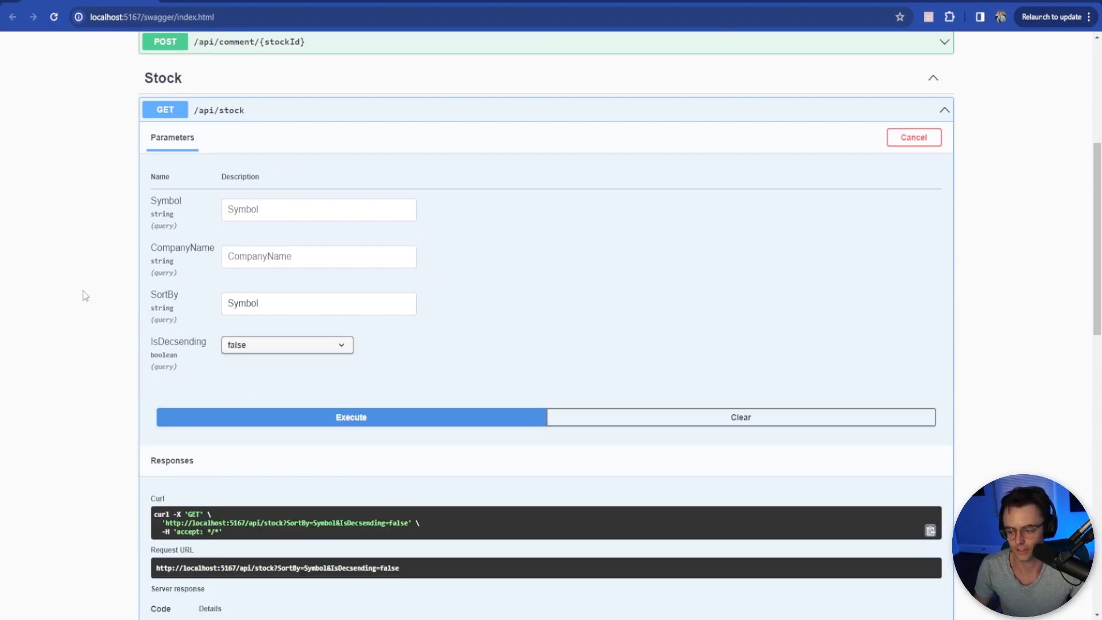
left_click(349, 418)
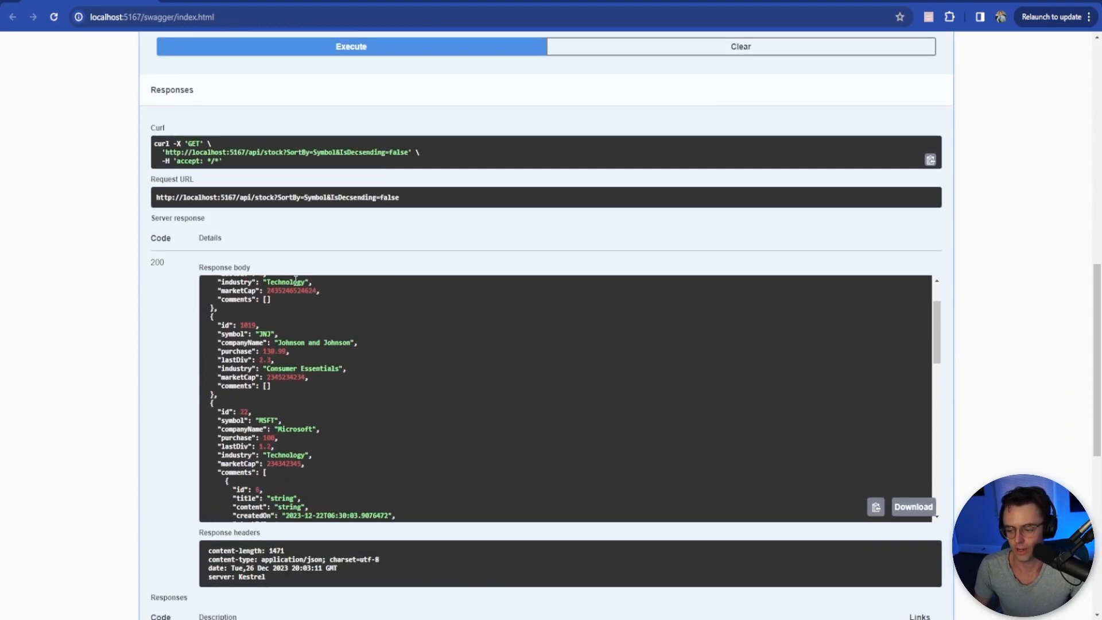
scroll("down", 3)
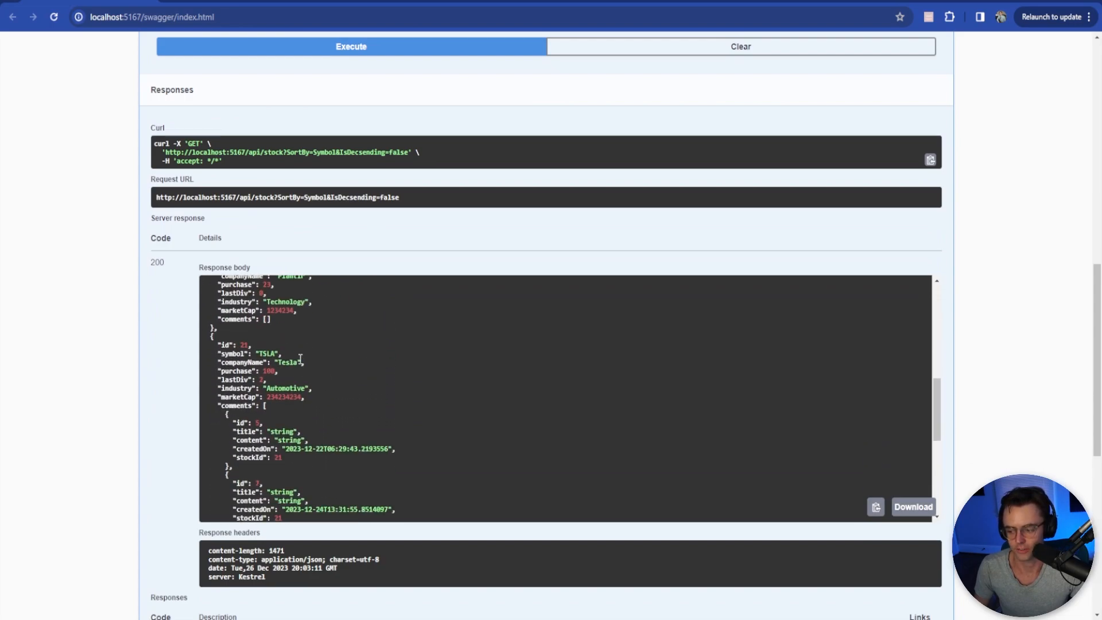
scroll("down", 3)
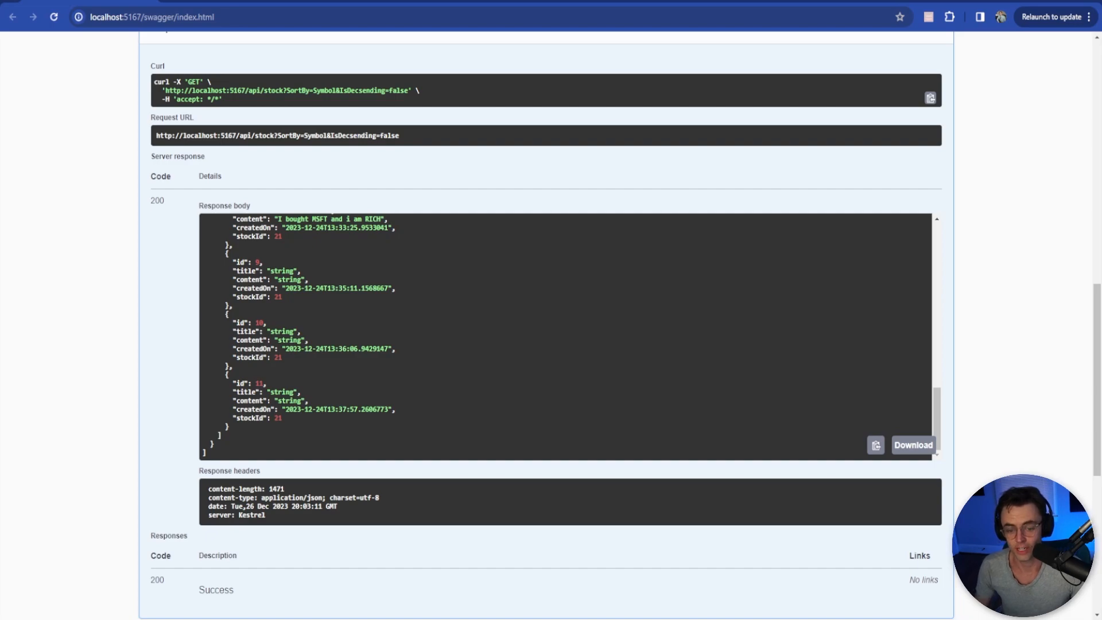
mouse_move(398, 291)
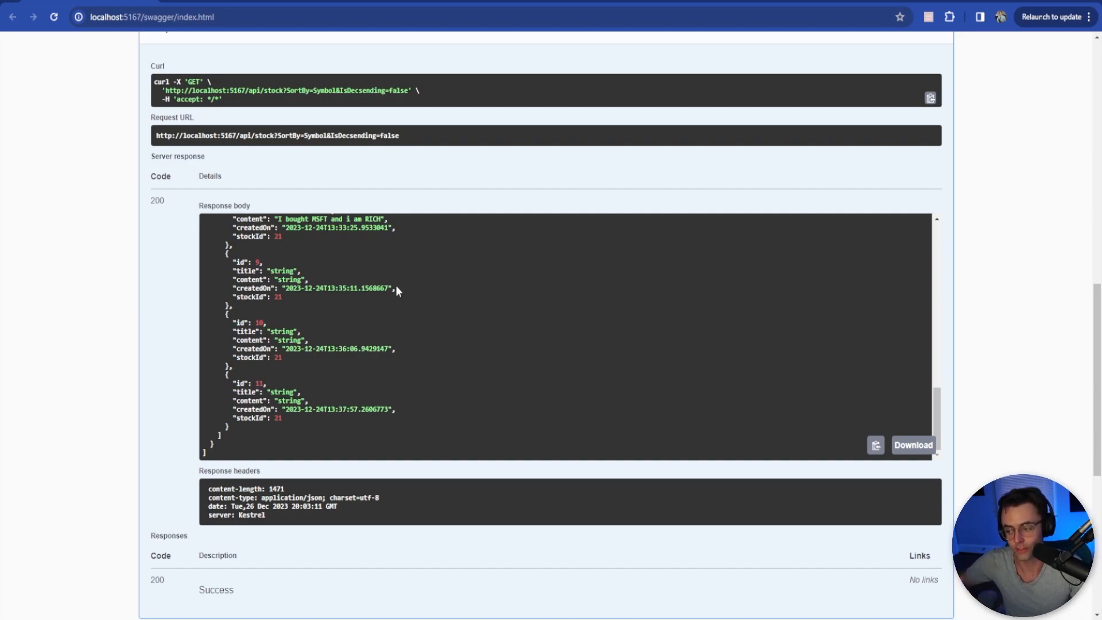